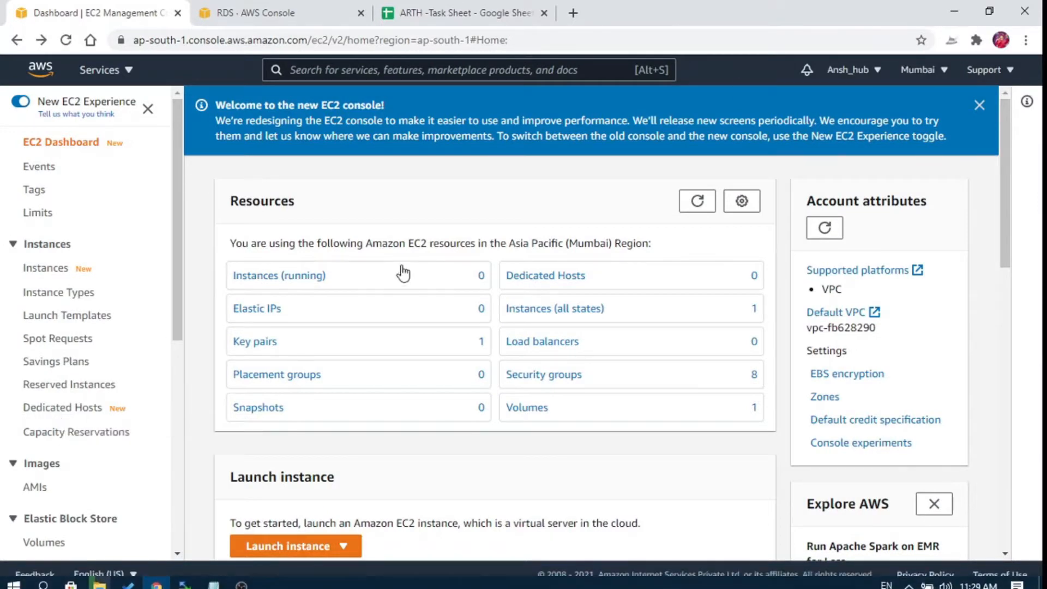
# - Show all EC2 instances, including the stopped RHEL8 t2.micro, and begin a new instance launch
pyautogui.click(279, 275)
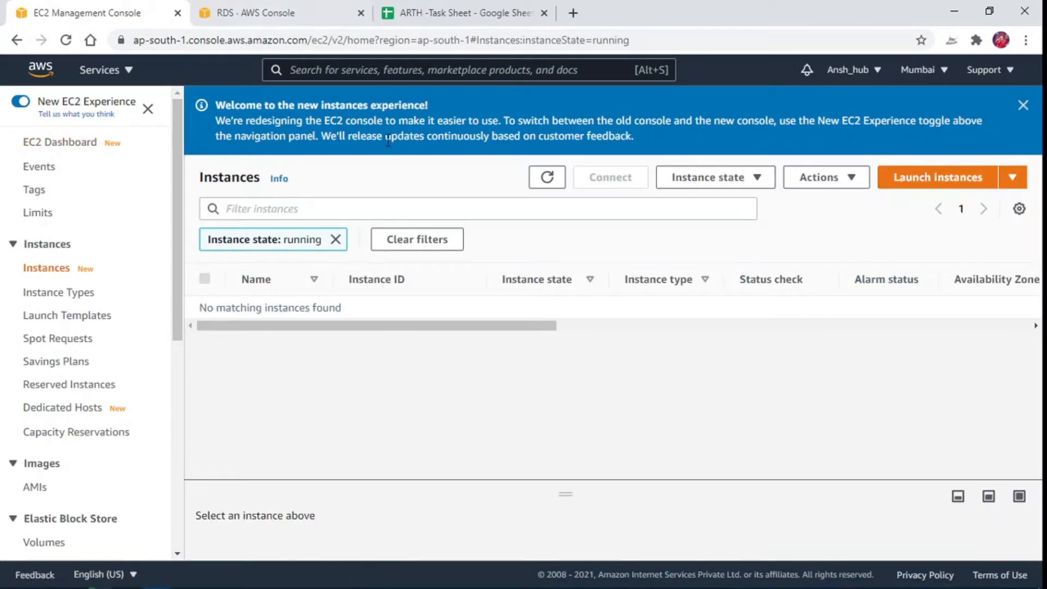
pyautogui.click(336, 238)
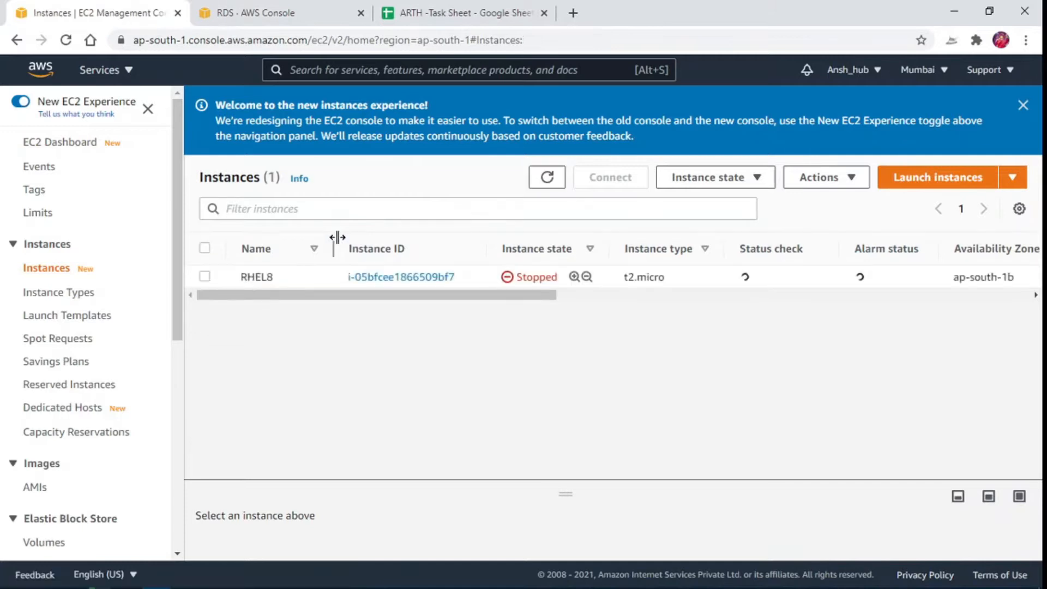
pyautogui.click(937, 176)
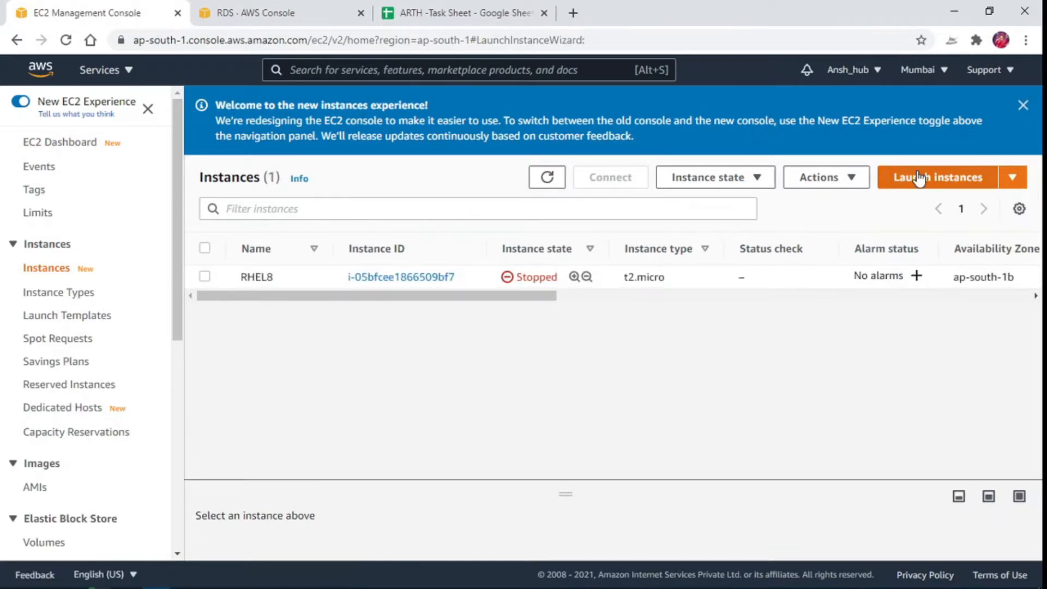
# - Choose the Red Hat Enterprise Linux 8 AMI on t2.micro and tag it Name RHEL8_wordpress
pyautogui.click(937, 177)
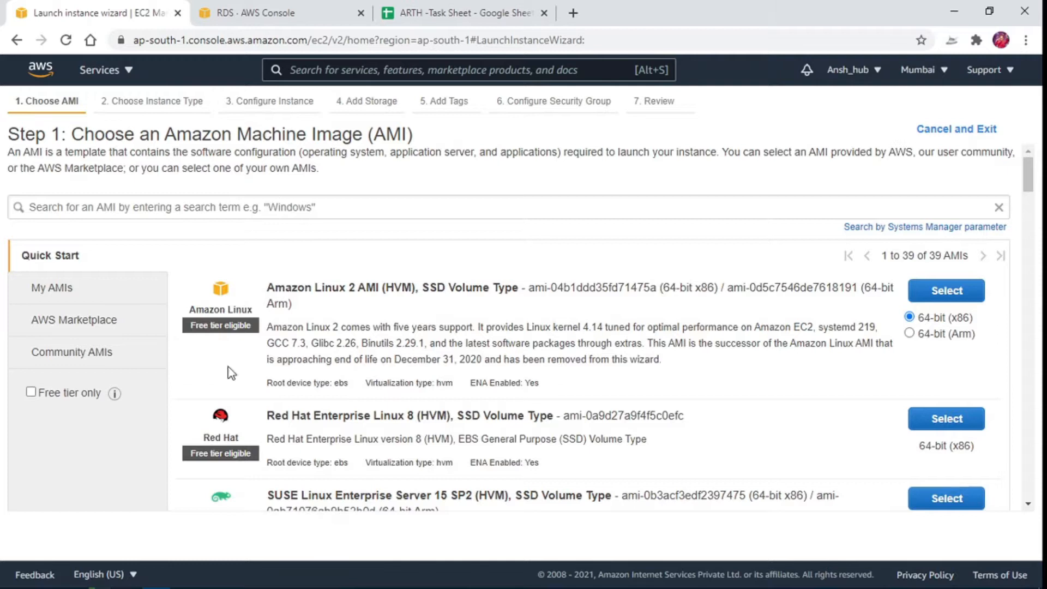
pyautogui.scroll(-3)
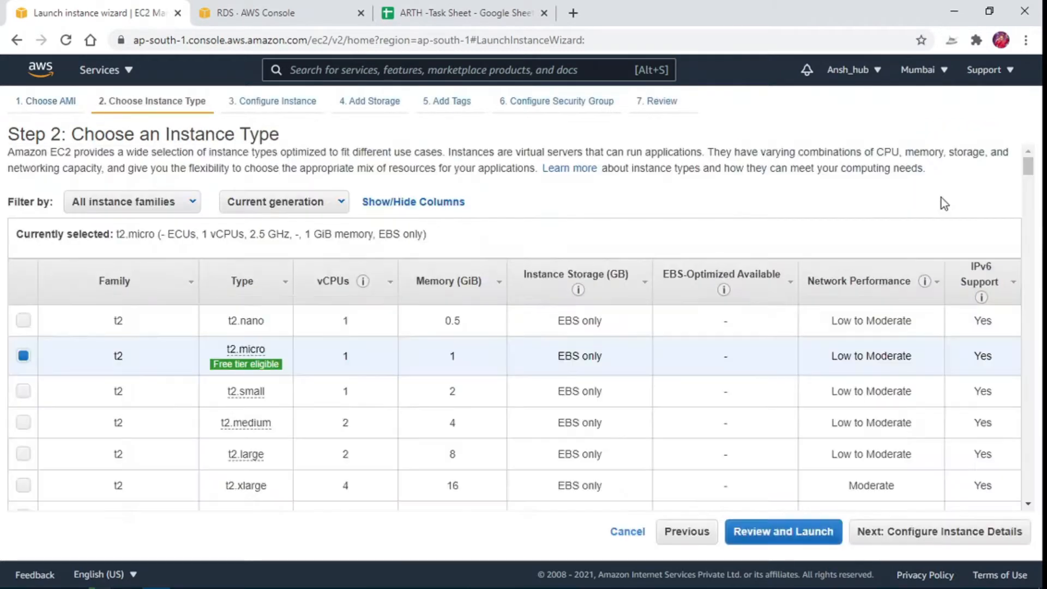
pyautogui.click(938, 532)
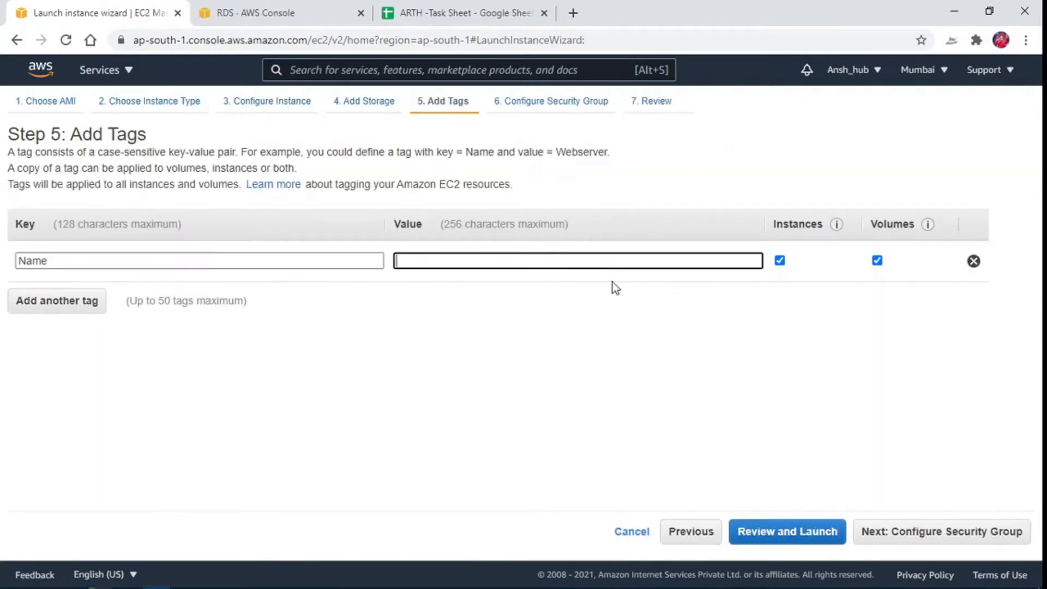
pyautogui.write('RHEL')
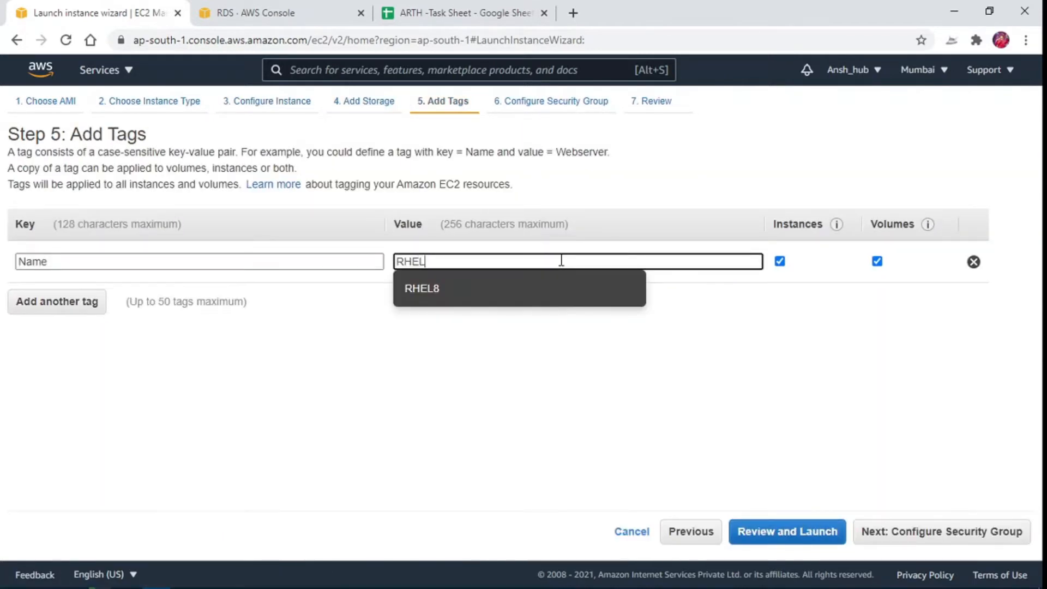
pyautogui.write('8_')
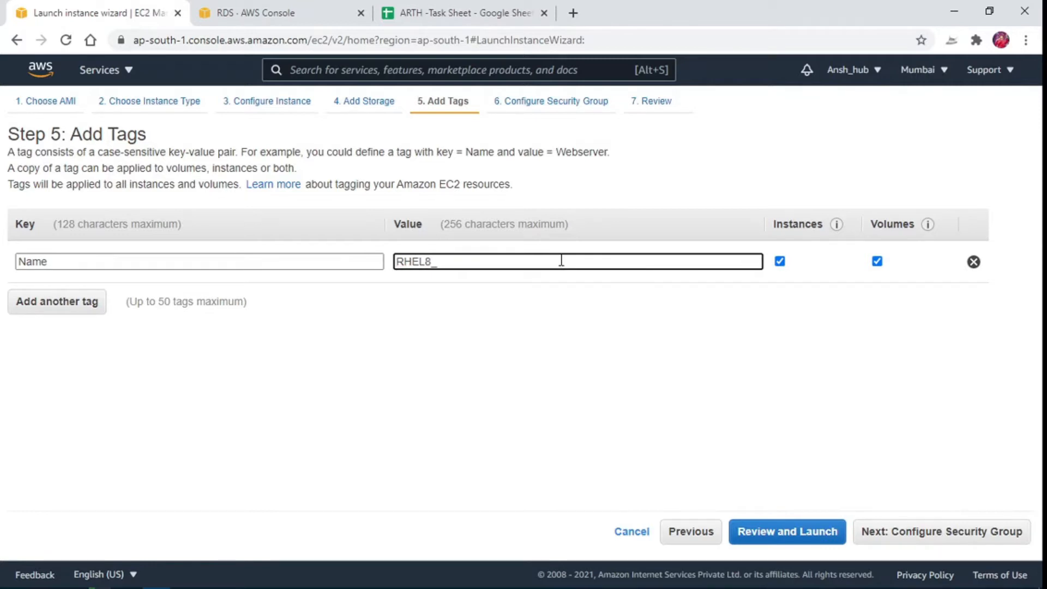
pyautogui.write('wordpress')
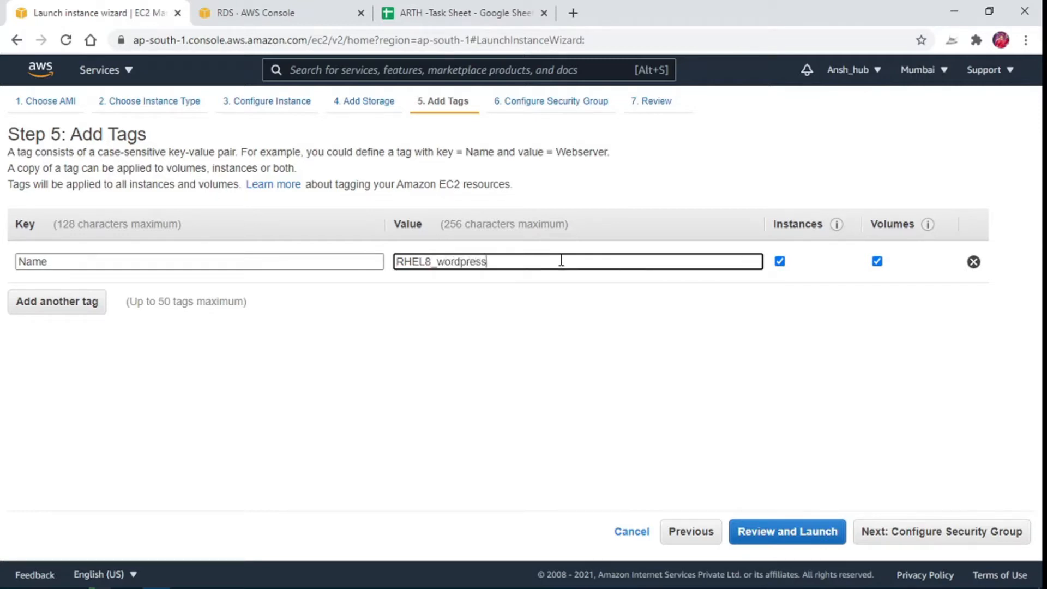
# - Allow All traffic in the security group and launch using the acknowledged wordpress key pair
pyautogui.click(940, 532)
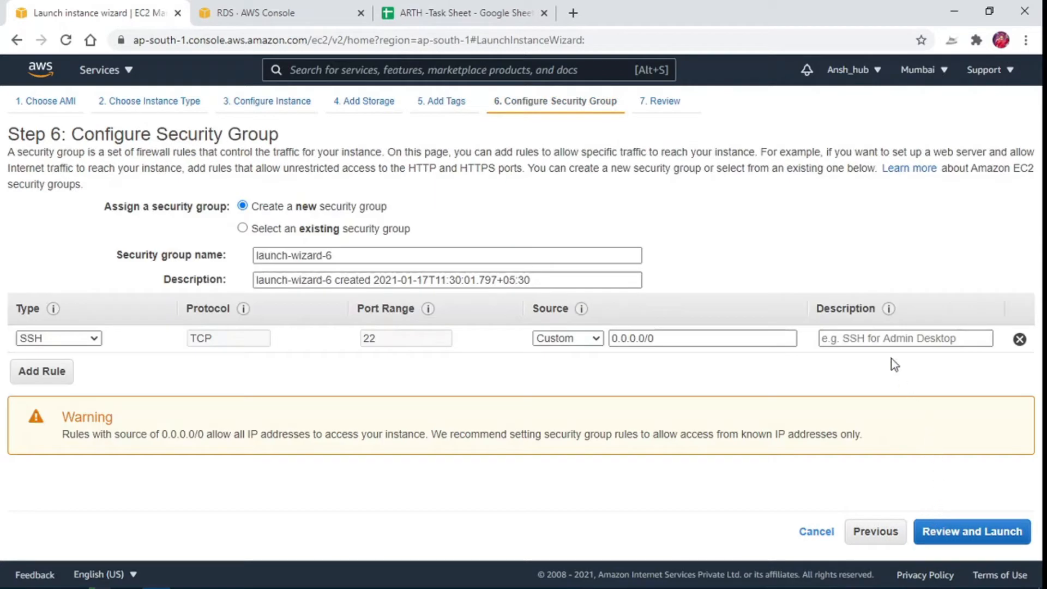
pyautogui.click(58, 338)
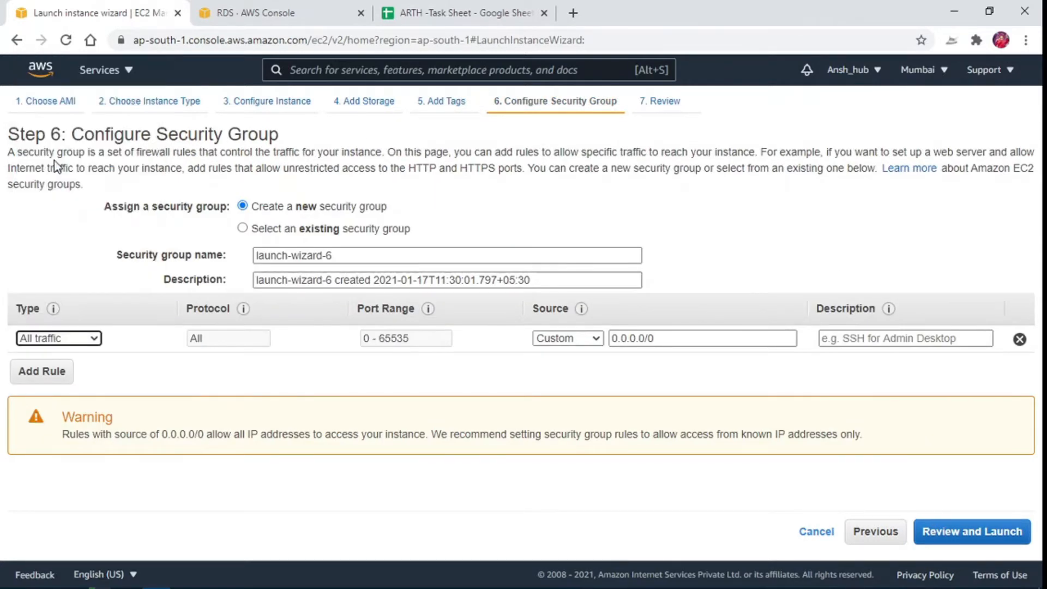
pyautogui.moveTo(906, 465)
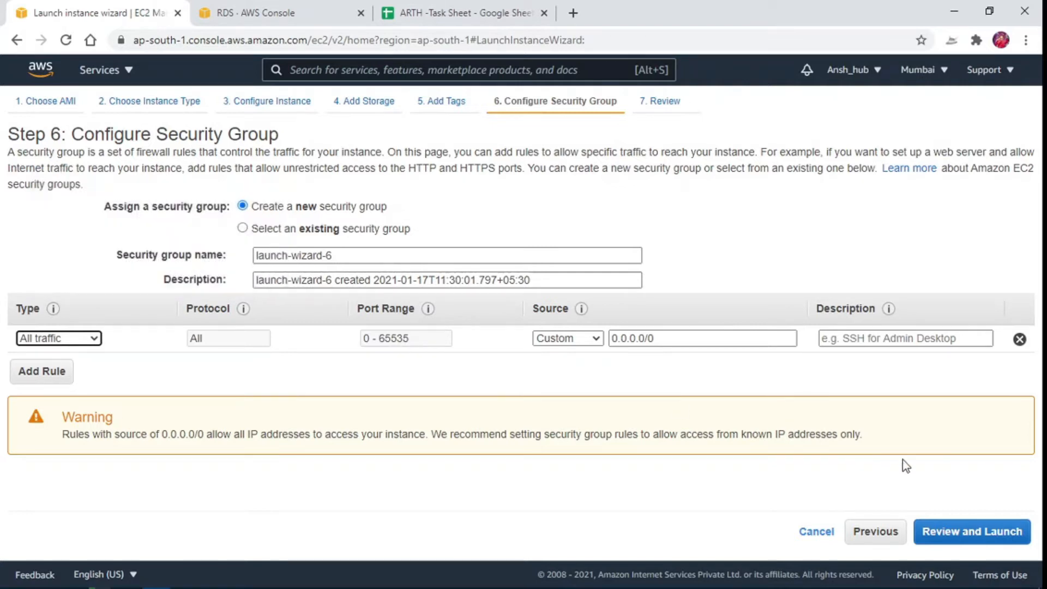
pyautogui.click(970, 530)
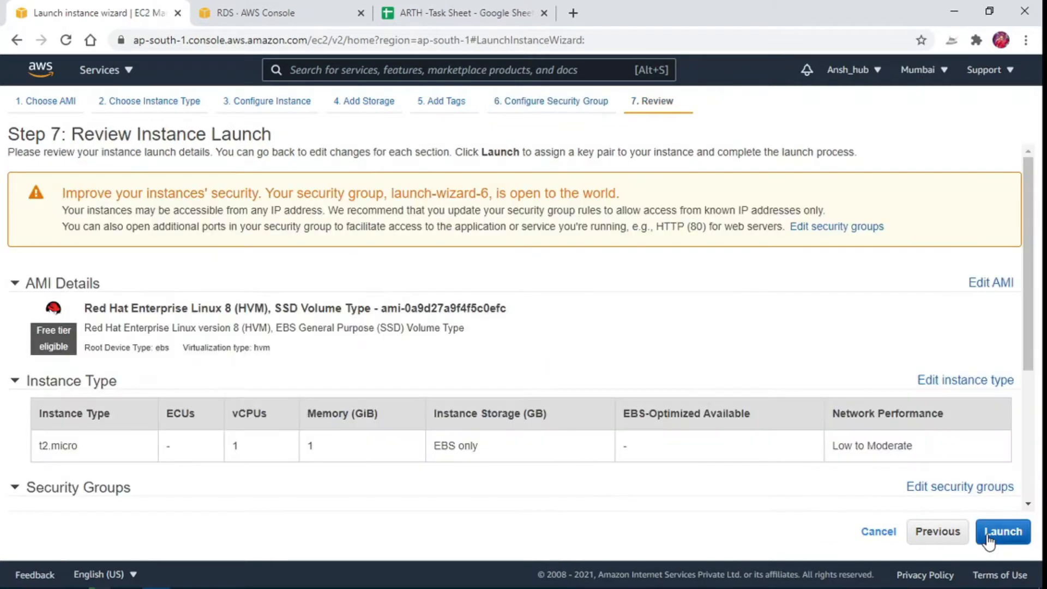
pyautogui.click(1002, 530)
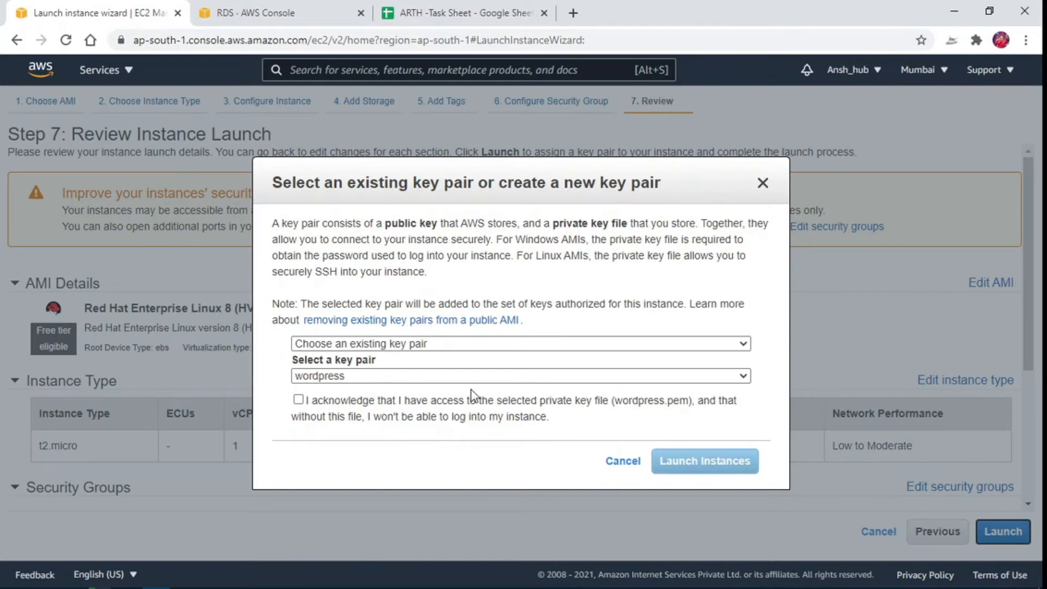
pyautogui.click(704, 461)
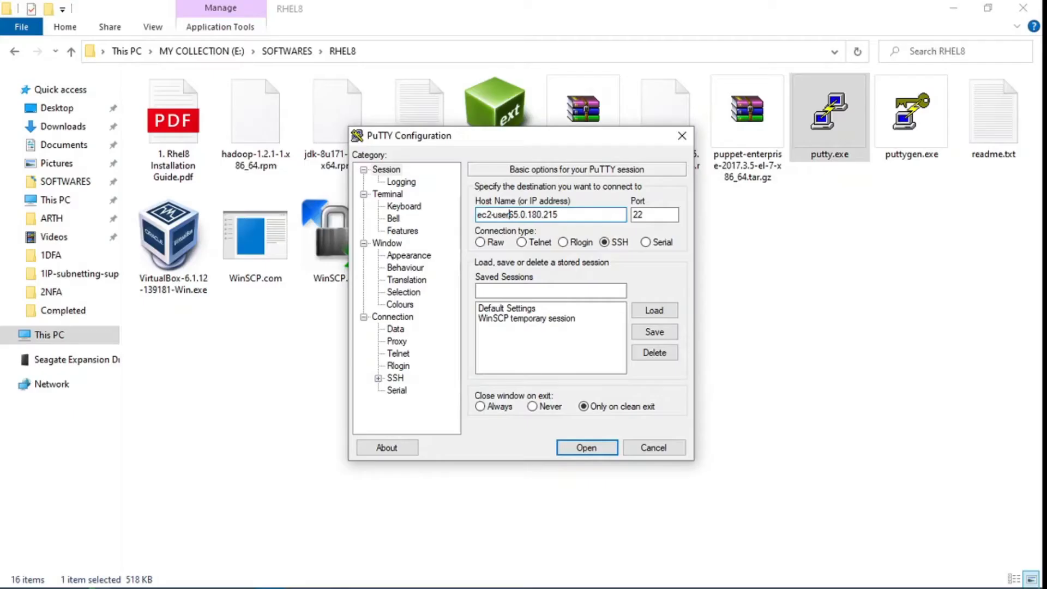
# - Target ec2-user at the instance IP and browse for the private key under SSH Auth
pyautogui.click(410, 365)
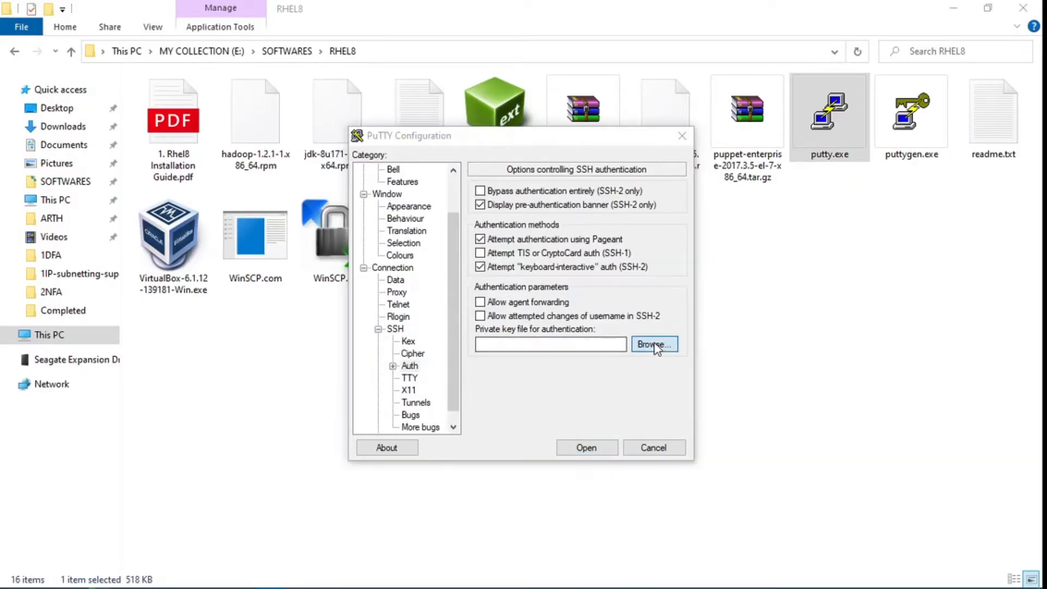
pyautogui.click(654, 345)
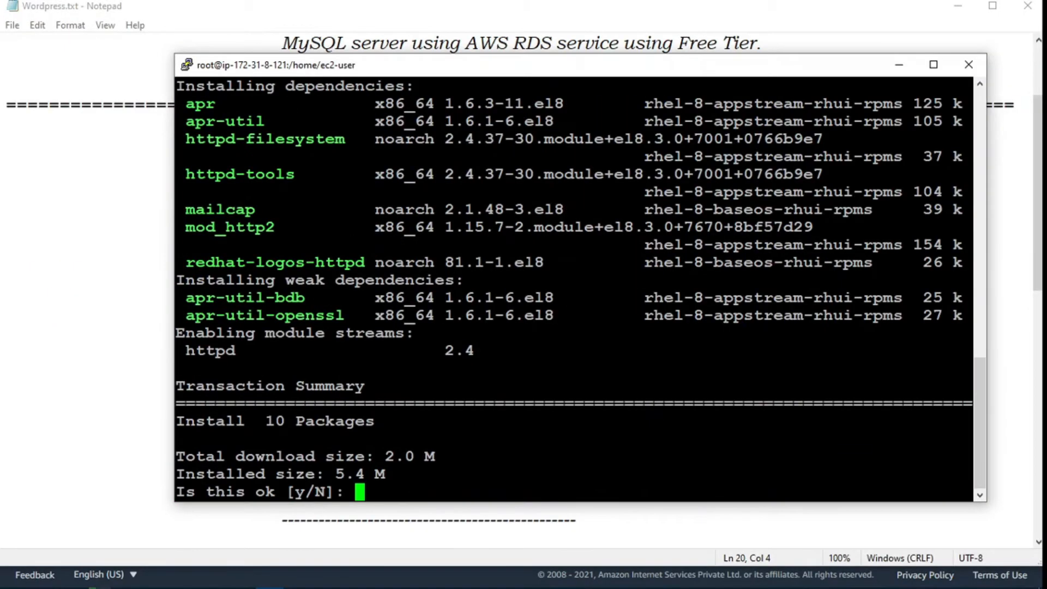
# - Confirm the httpd, PHP and MariaDB package install and run systemctl start mariadb
pyautogui.write('y')
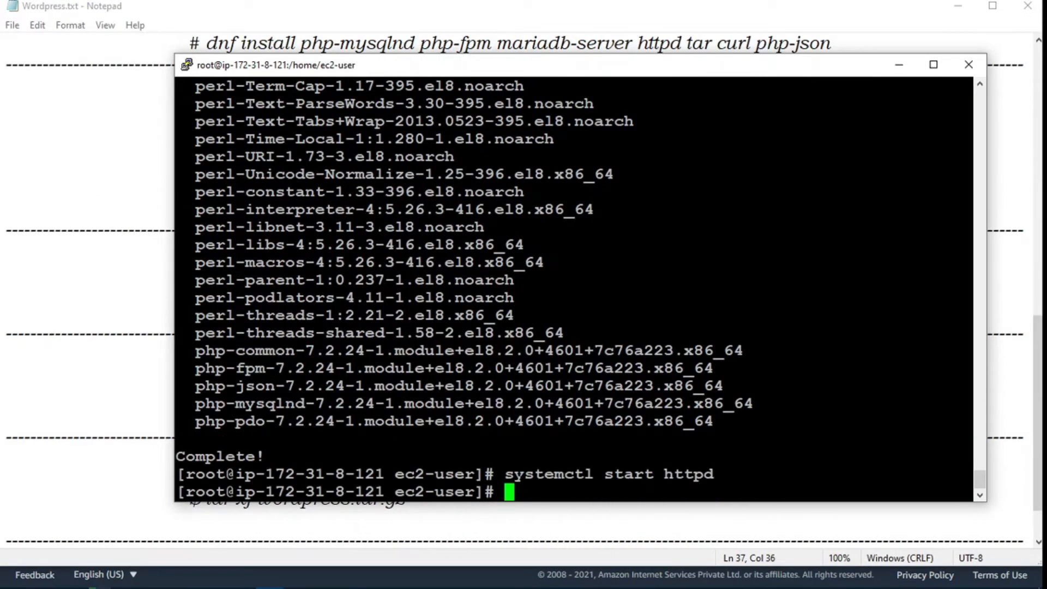
pyautogui.write('systemctl start mariadb')
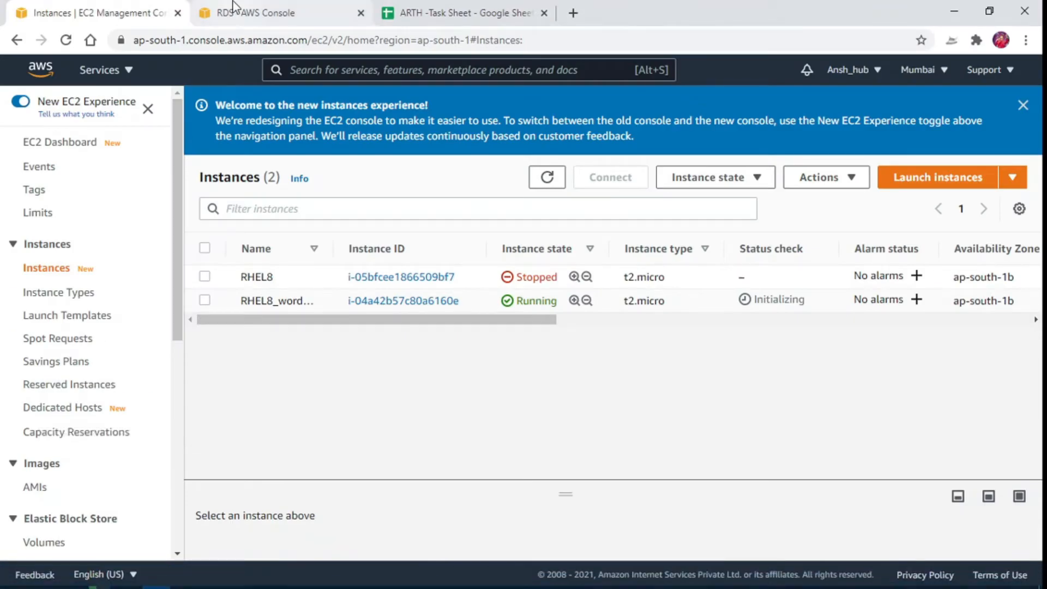
# - Switch to the RDS console tab and begin Create database from the Databases page
pyautogui.click(281, 12)
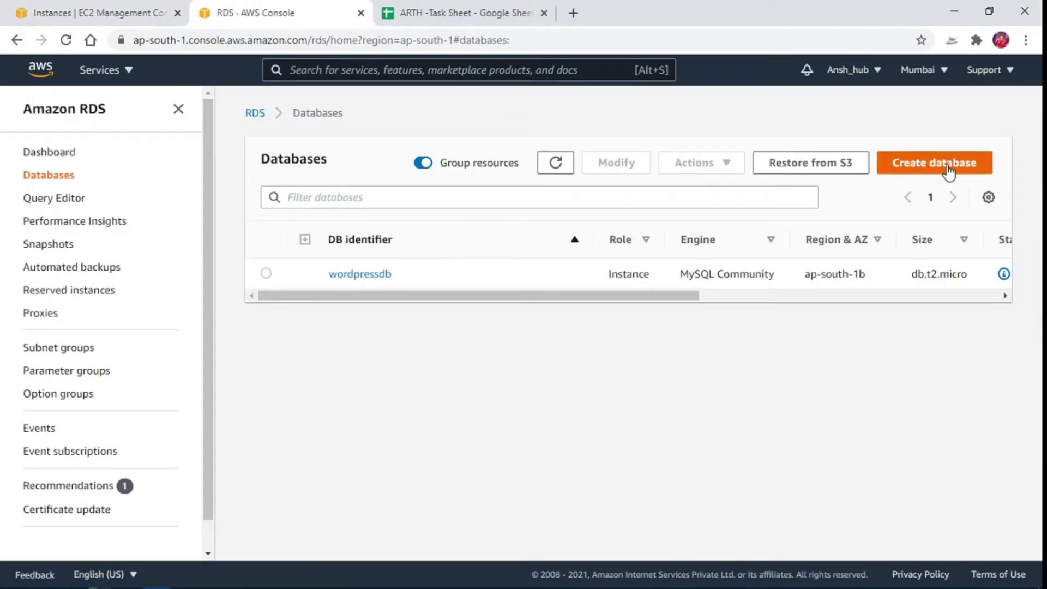
pyautogui.click(934, 163)
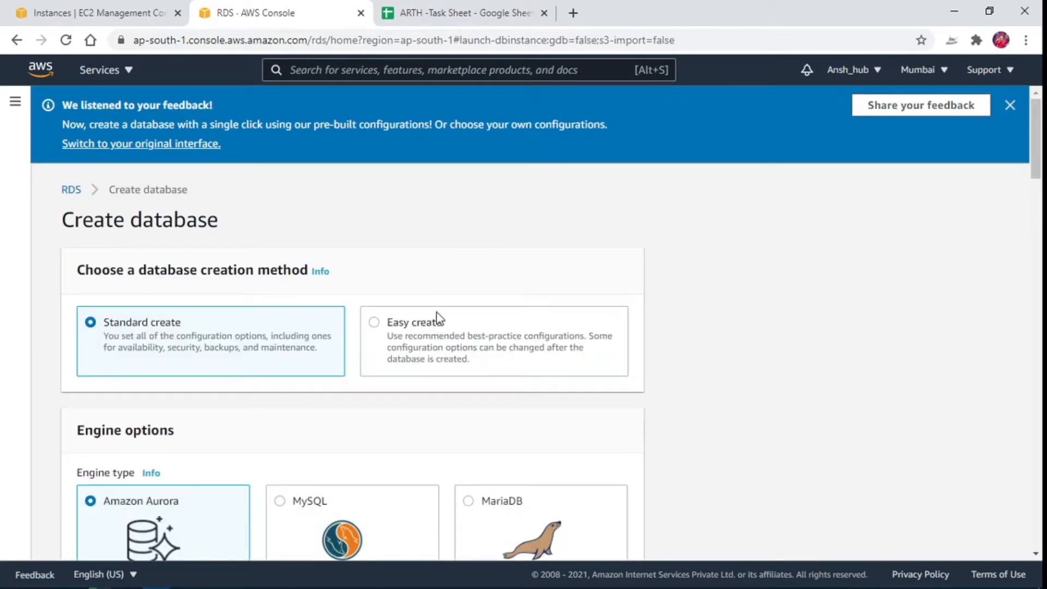
pyautogui.moveTo(456, 334)
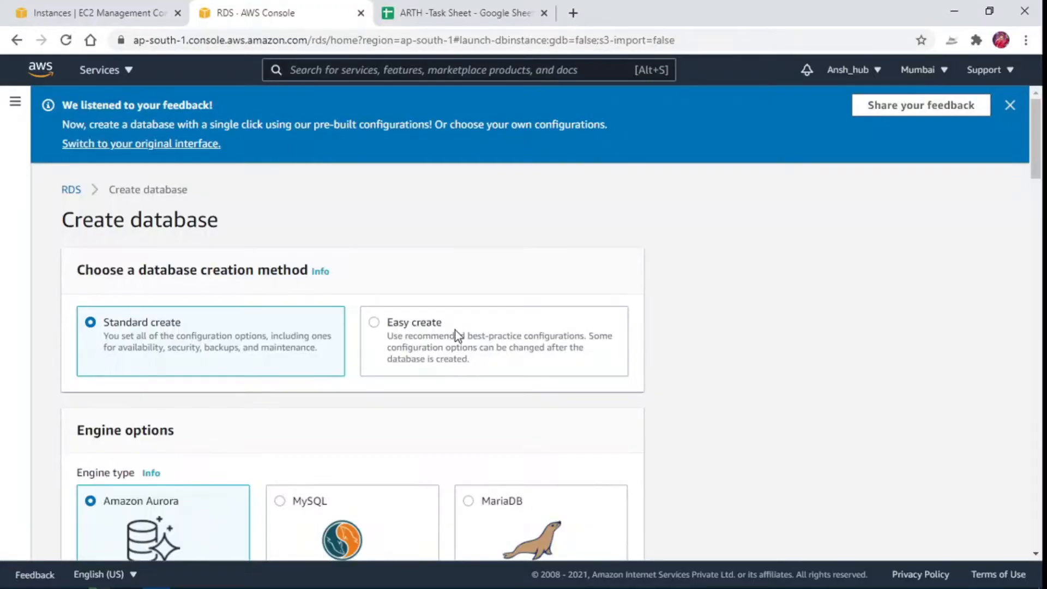
# - Select the MySQL engine with the Free tier template
pyautogui.scroll(-3)
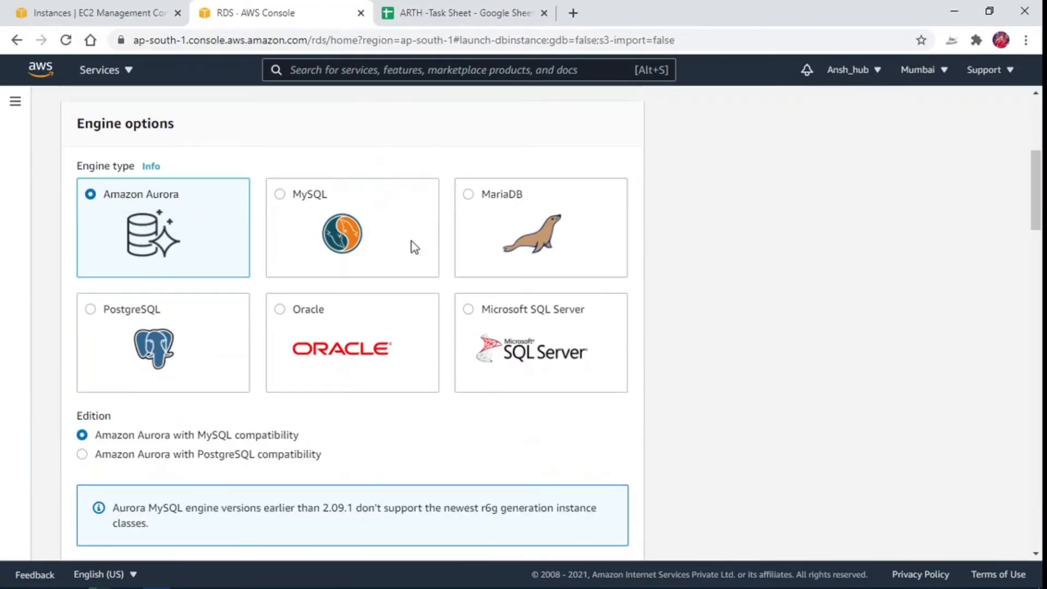
pyautogui.click(352, 227)
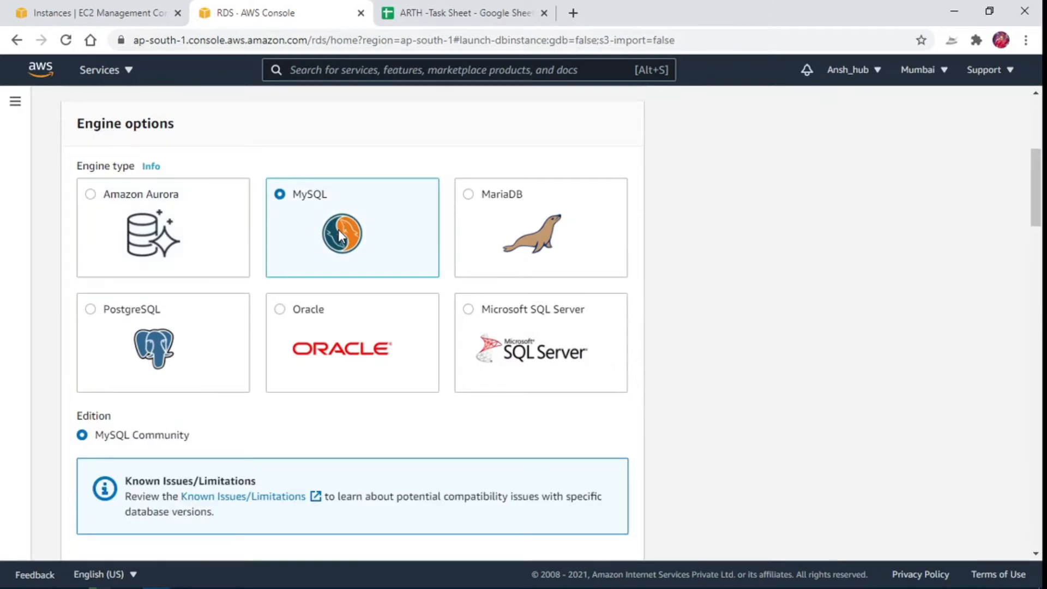
pyautogui.scroll(-3)
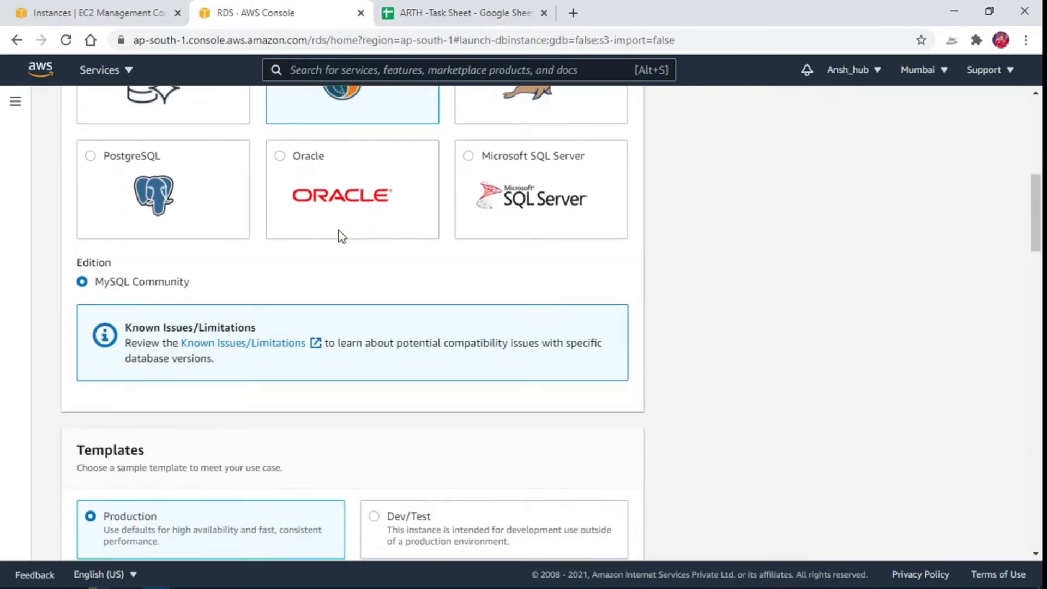
pyautogui.scroll(-3)
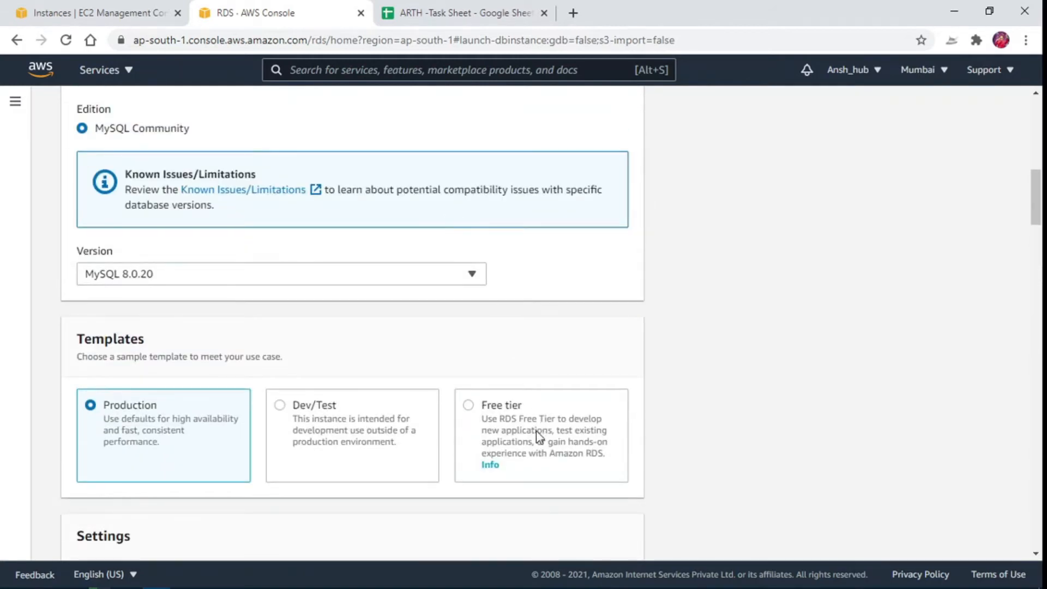
pyautogui.click(468, 404)
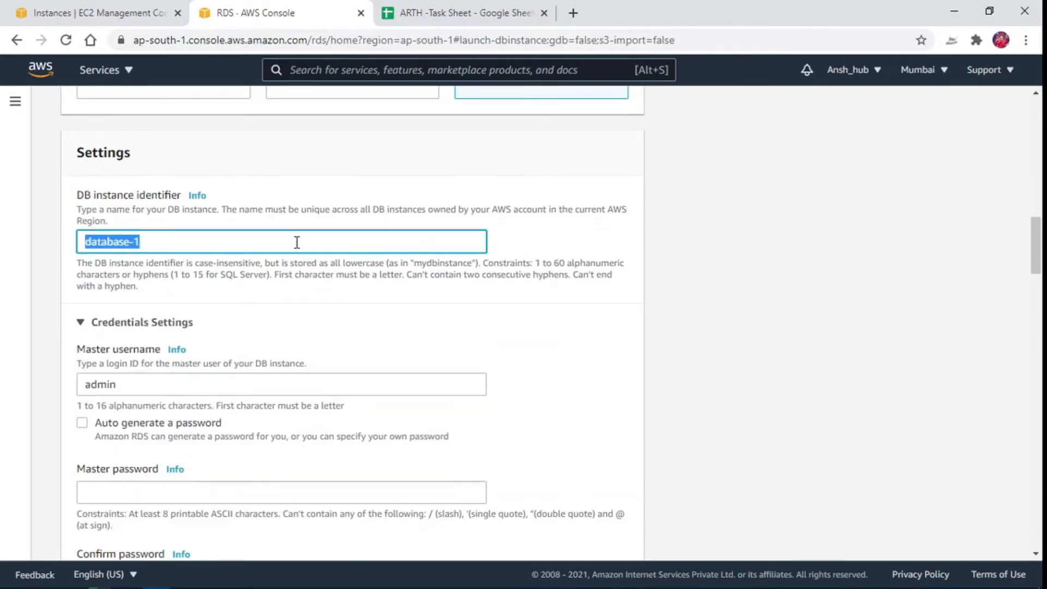
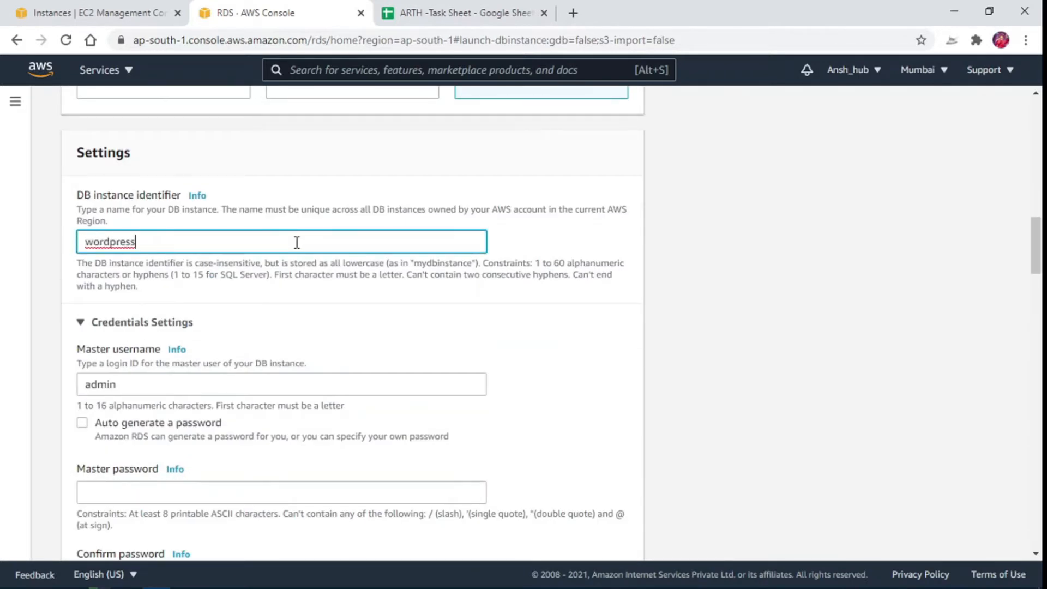
# - Name it wordpressdb1 with master user admin, enable public access, and create it
pyautogui.scroll(-3)
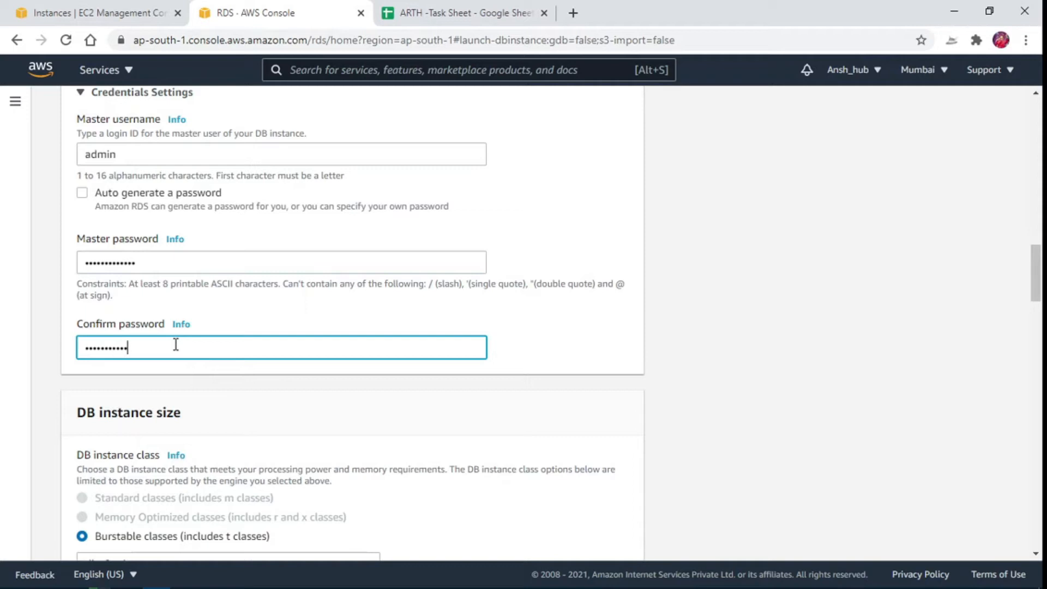
pyautogui.scroll(-3)
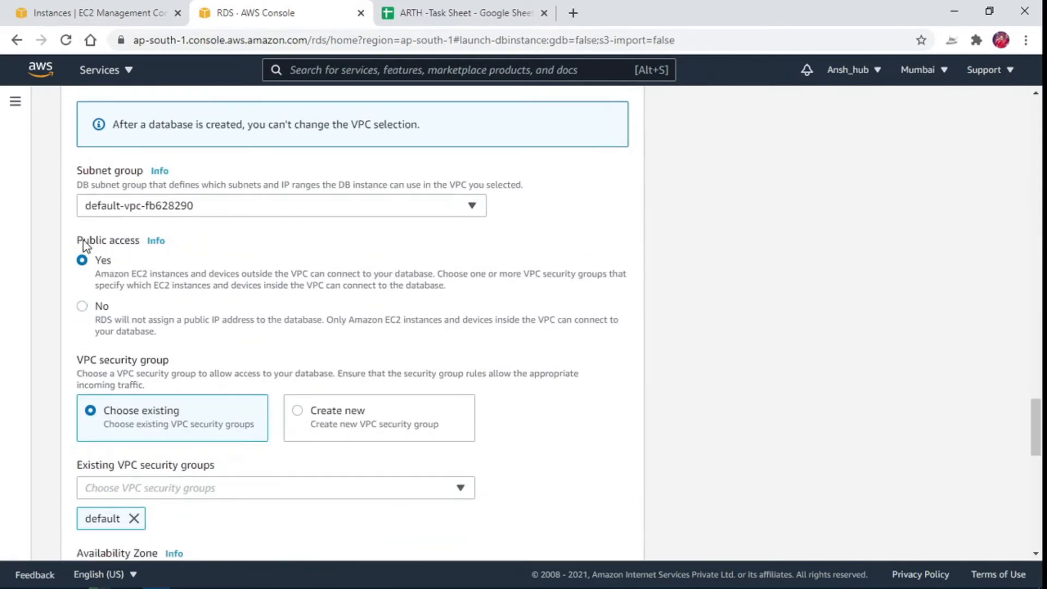
pyautogui.scroll(-3)
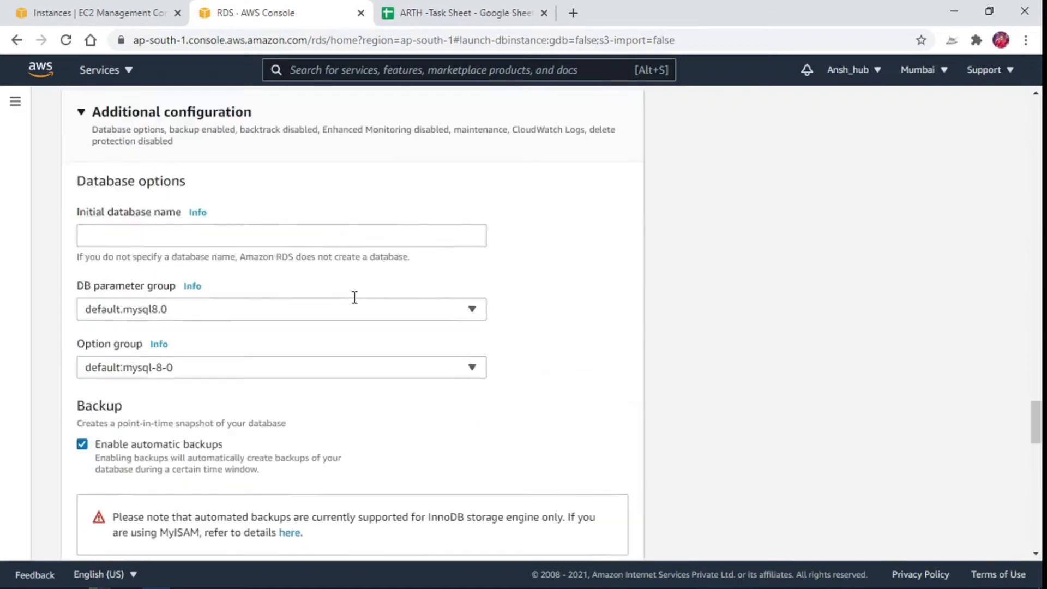
pyautogui.scroll(-3)
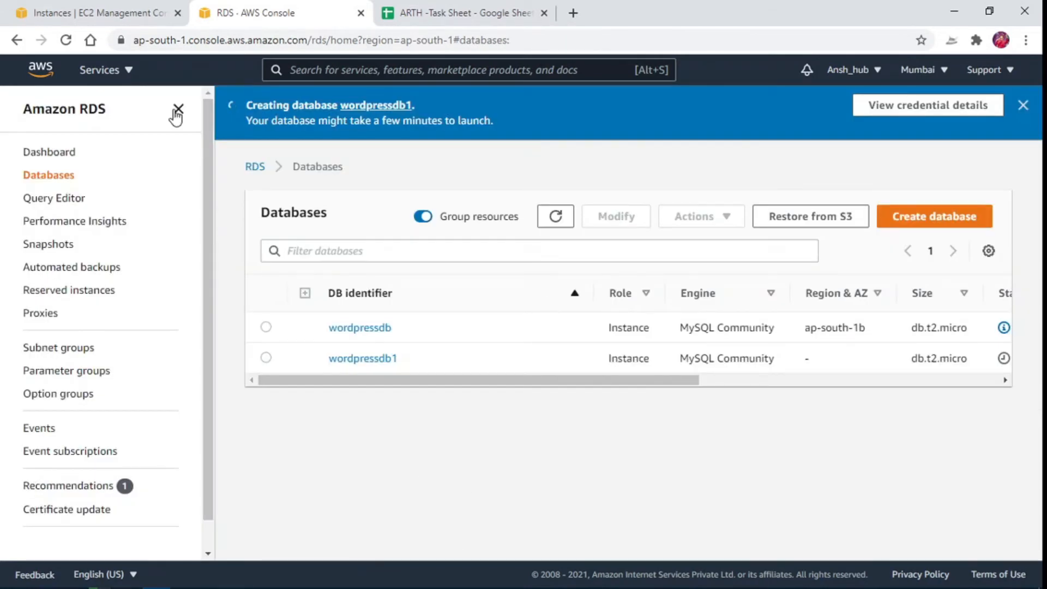
pyautogui.moveTo(580, 477)
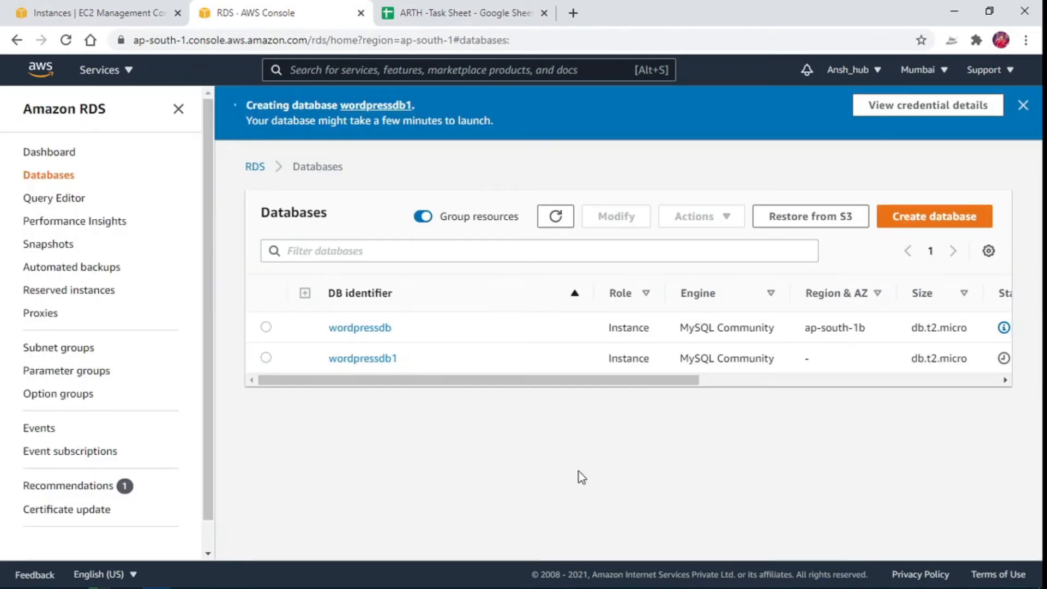
# - Open wordpressdb1's details and view its Connectivity & security endpoint
pyautogui.click(362, 358)
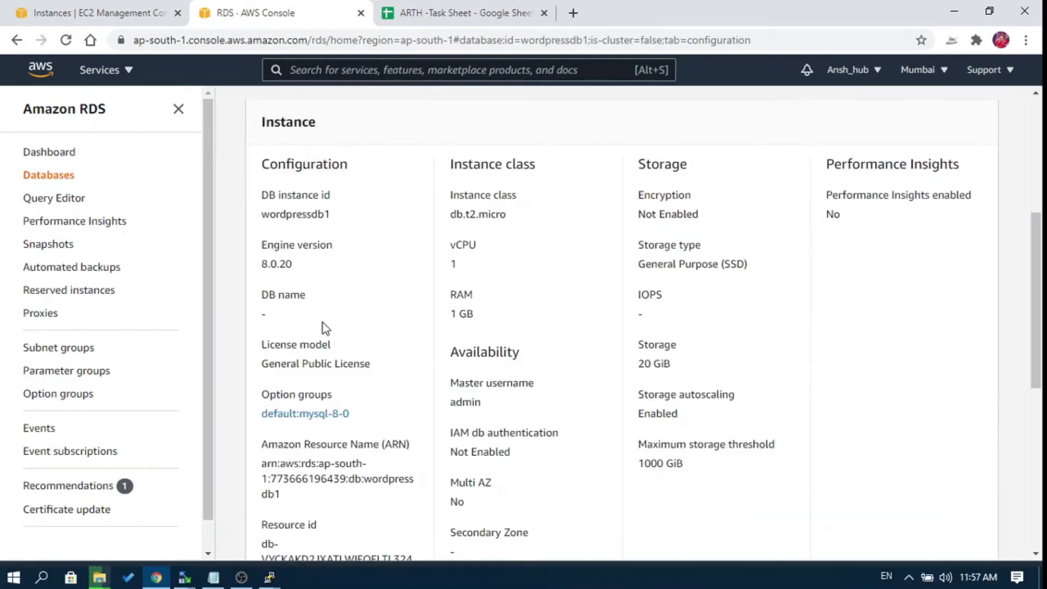
pyautogui.click(320, 367)
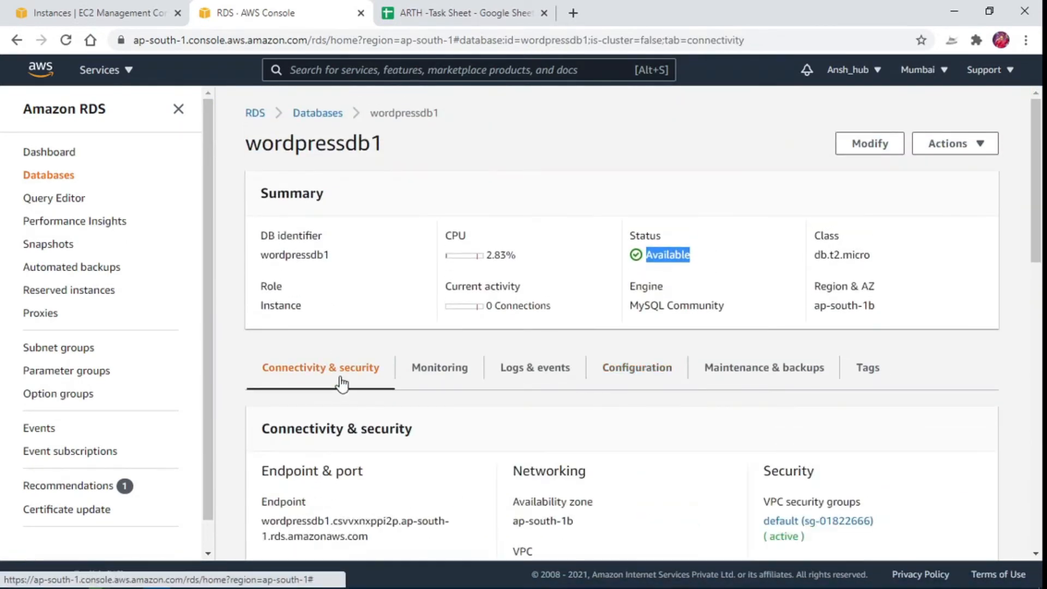
pyautogui.scroll(-3)
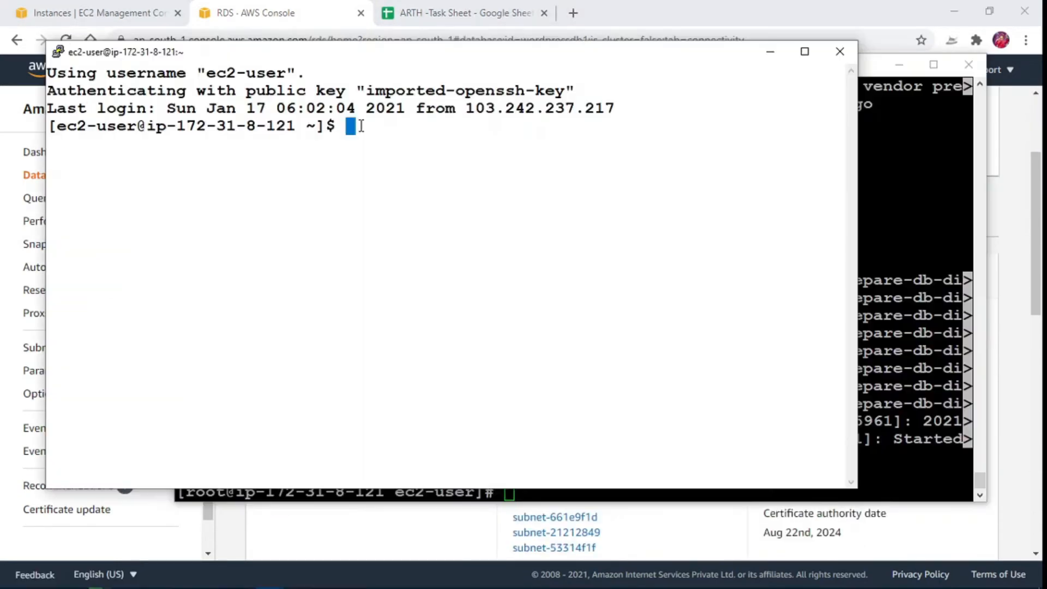
# - Connect mysql to the wordpressdb1 RDS endpoint, create database wordpressdb, and switch to it
pyautogui.write('mysql -h wordpressdb1.csvvxnxppi2p.ap-south-1.rds.amazonaws.com -u admin -p')
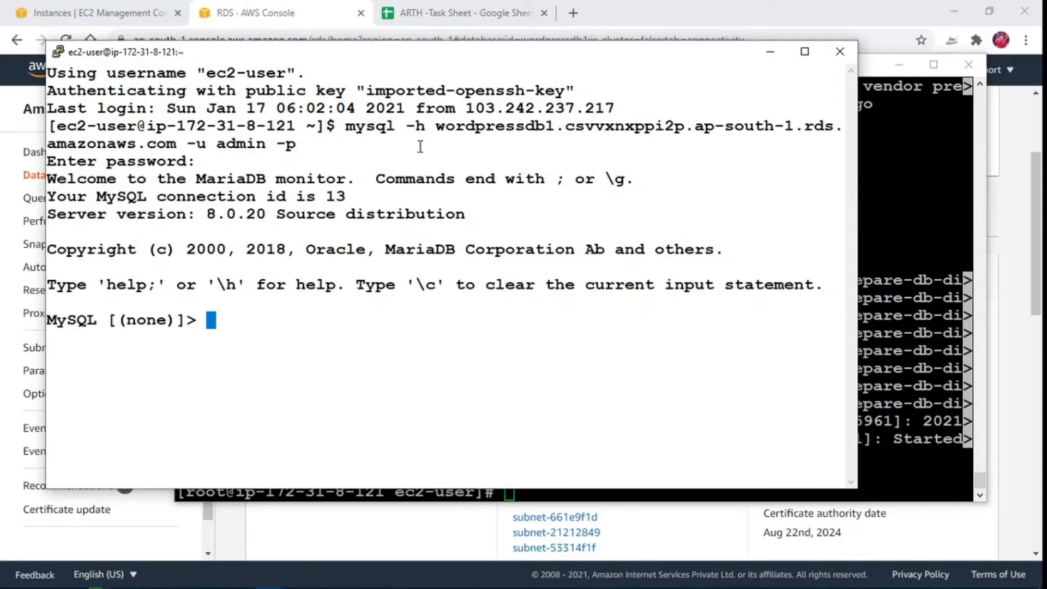
pyautogui.write('show databases;')
pyautogui.write('create database')
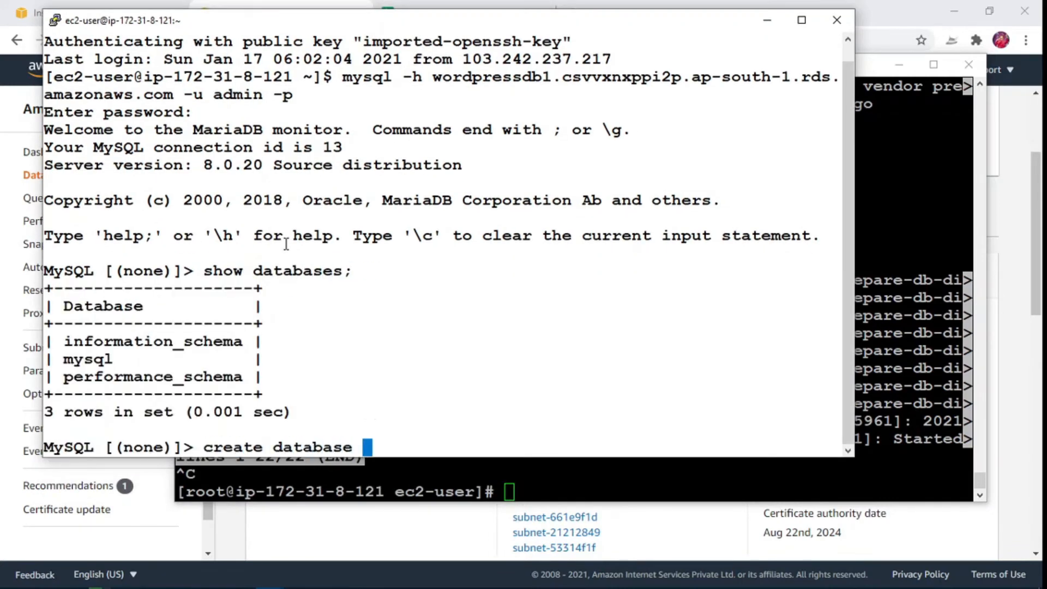
pyautogui.write('wordpressdb;')
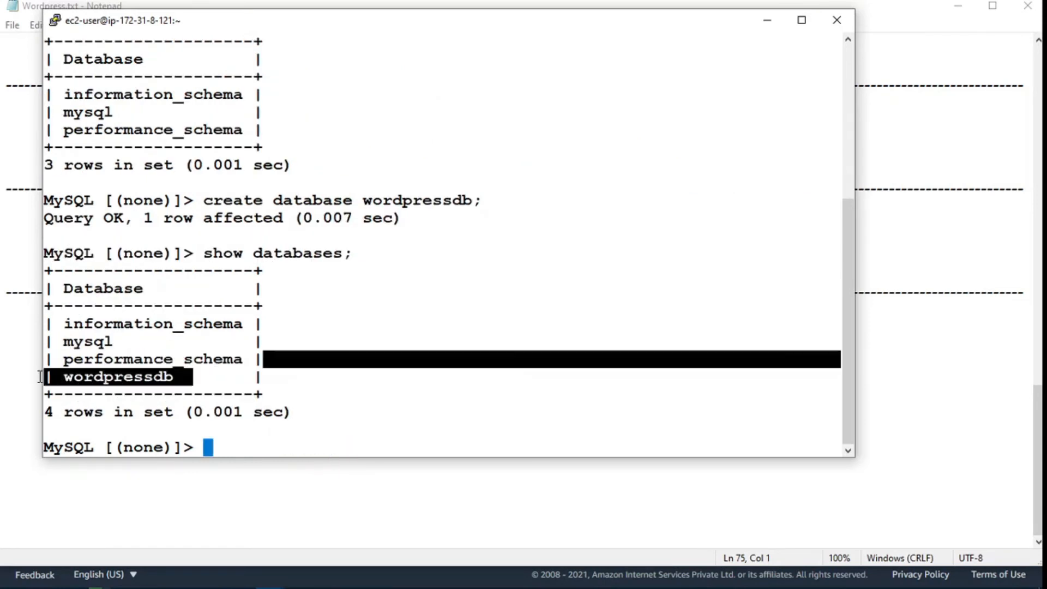
pyautogui.write('use wordpr')
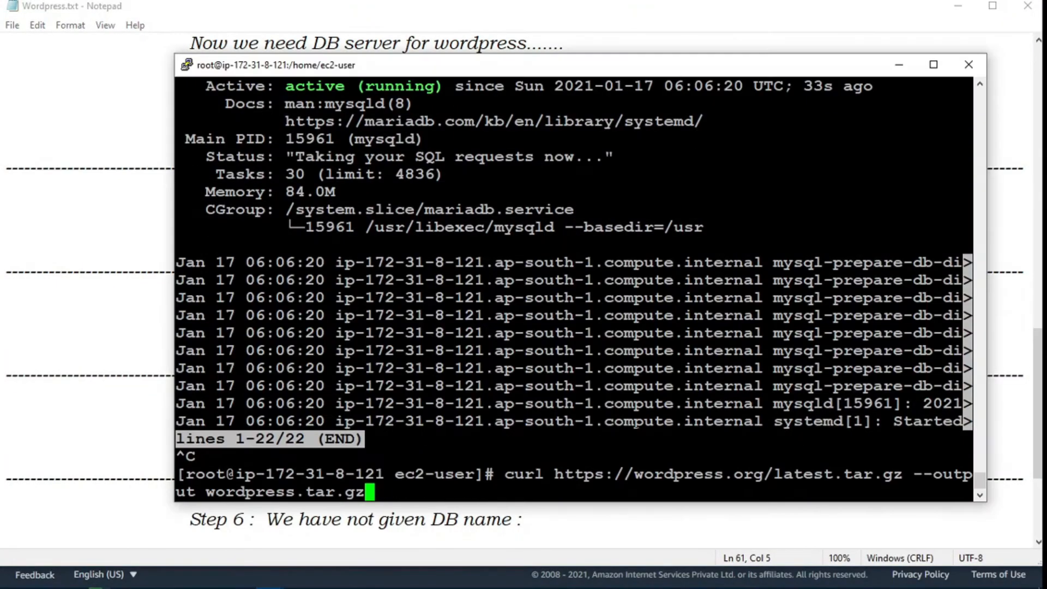
# - Download wordpress.tar.gz into /var/www/html and extract it with tar xf
pyautogui.write('cd /var/www/html')
pyautogui.write('we will download the')
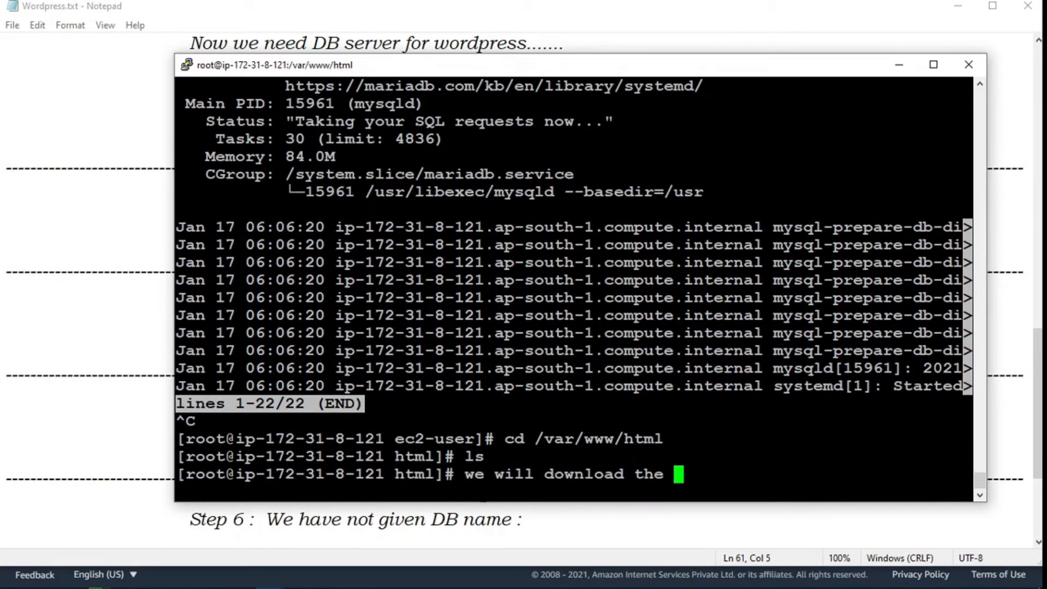
pyautogui.write('Wordpress latest version in the docu')
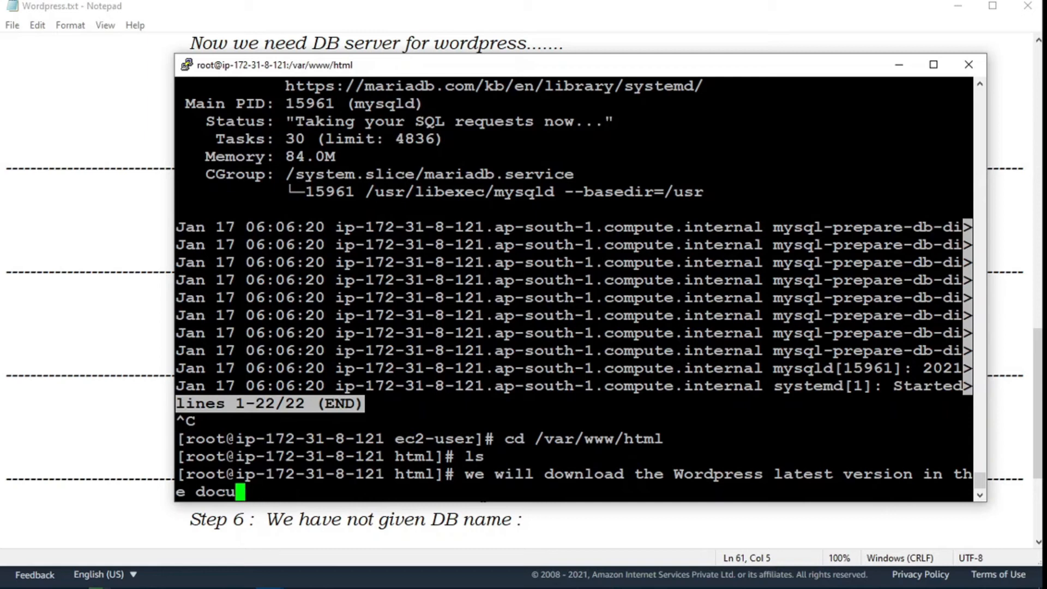
pyautogui.write('ment root /var/www/html -----')
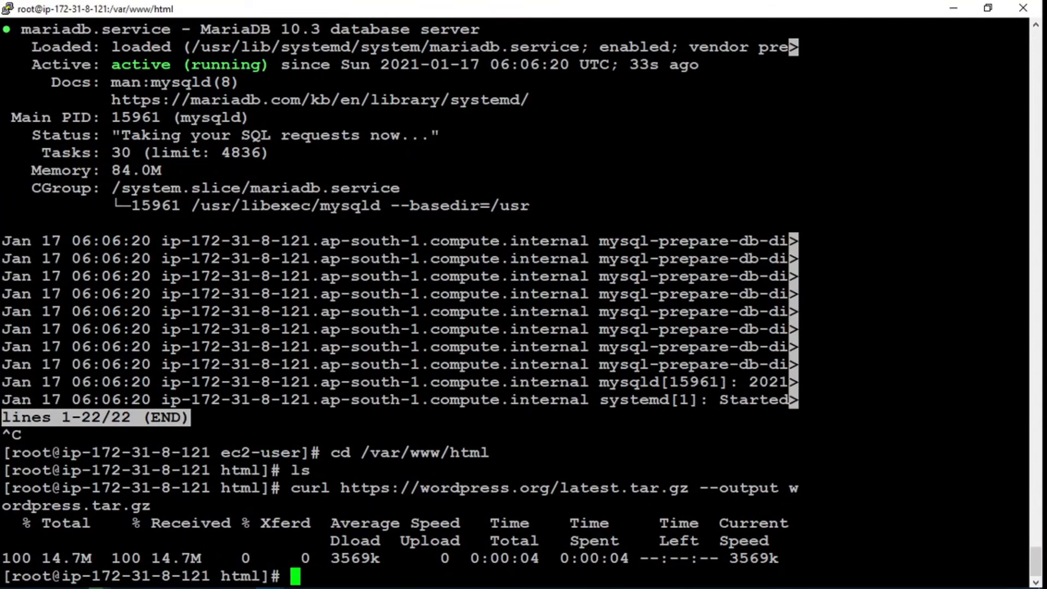
pyautogui.write('need to unzip the downloaded folder')
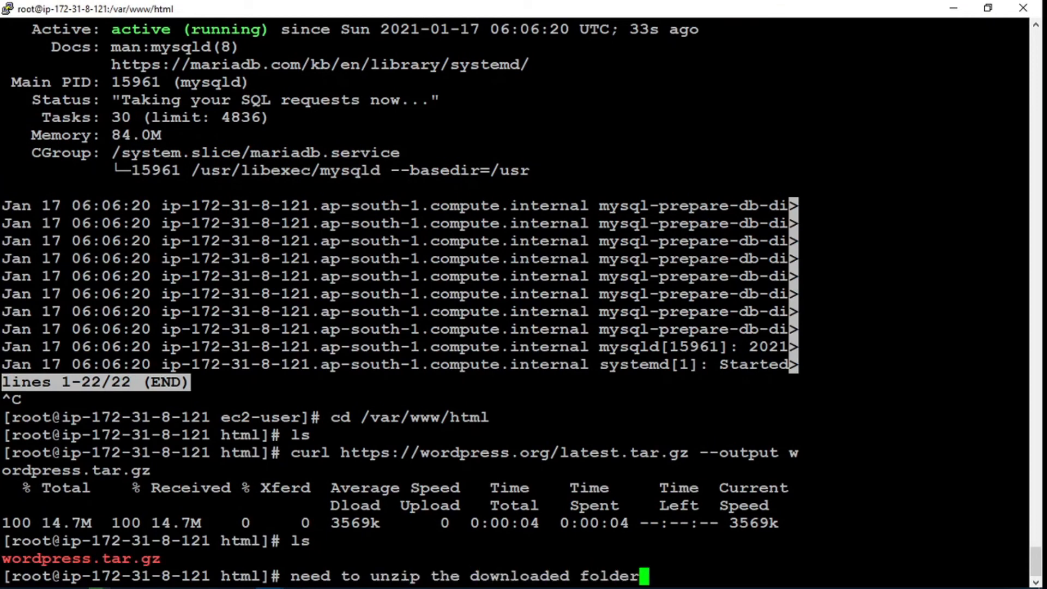
pyautogui.write('tar xf wordpress.tar.gz')
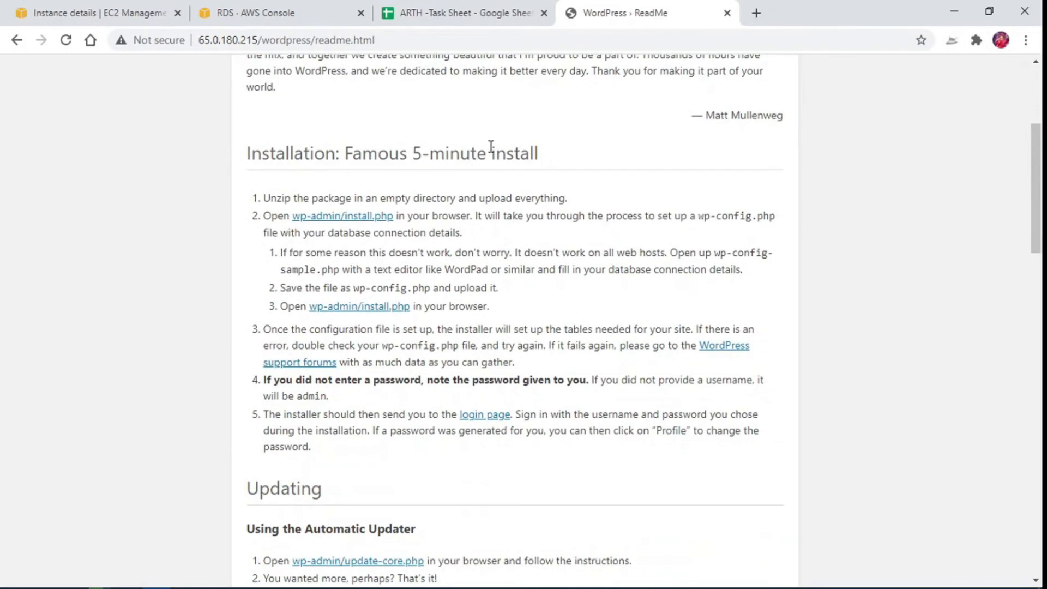
# - Start WordPress setup and submit the wordpressdb database details with the RDS endpoint as host
pyautogui.click(342, 216)
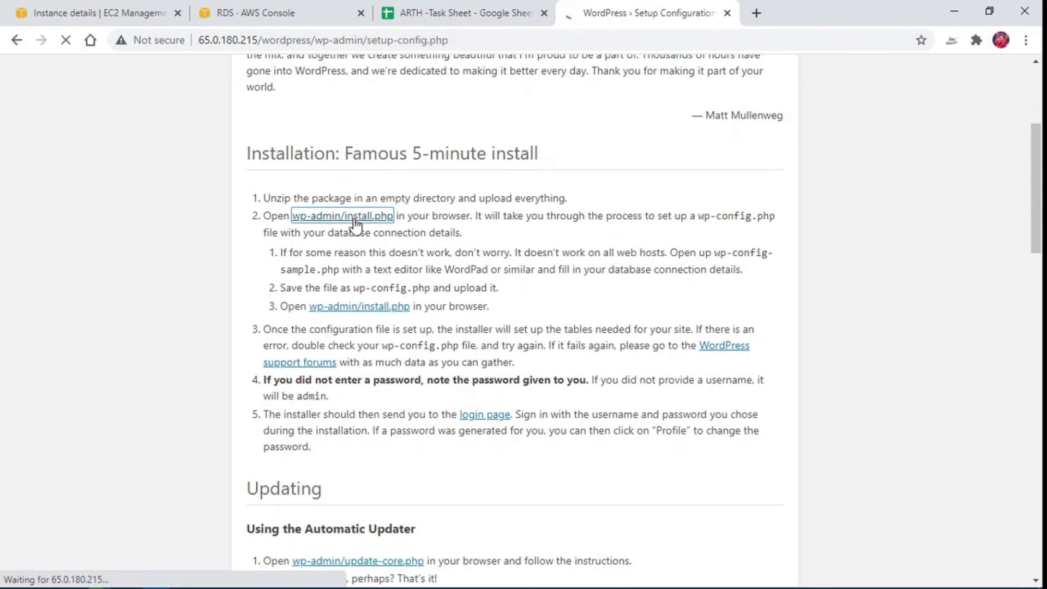
pyautogui.click(341, 216)
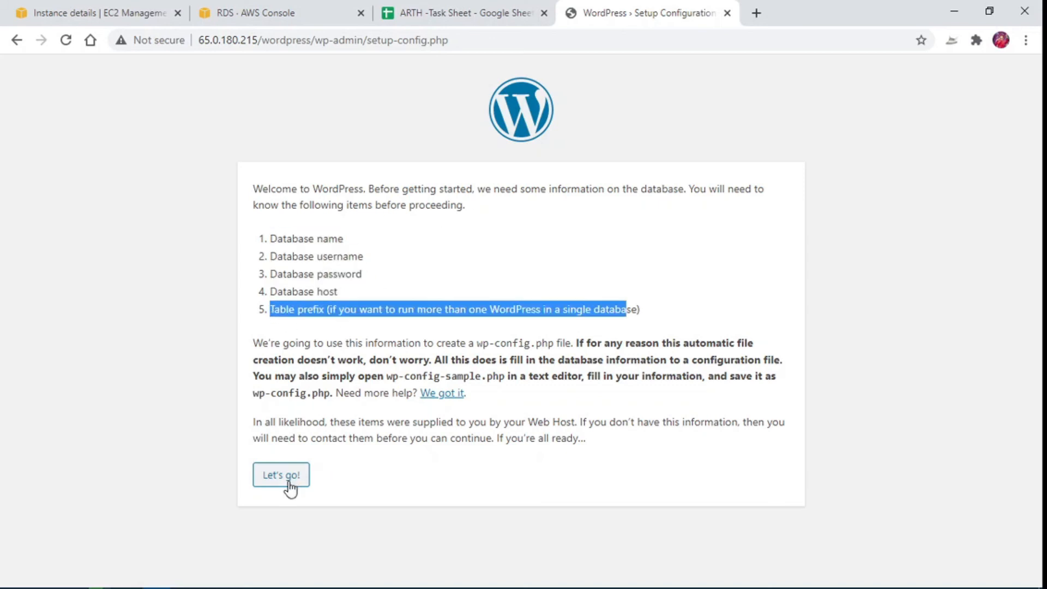
pyautogui.click(280, 475)
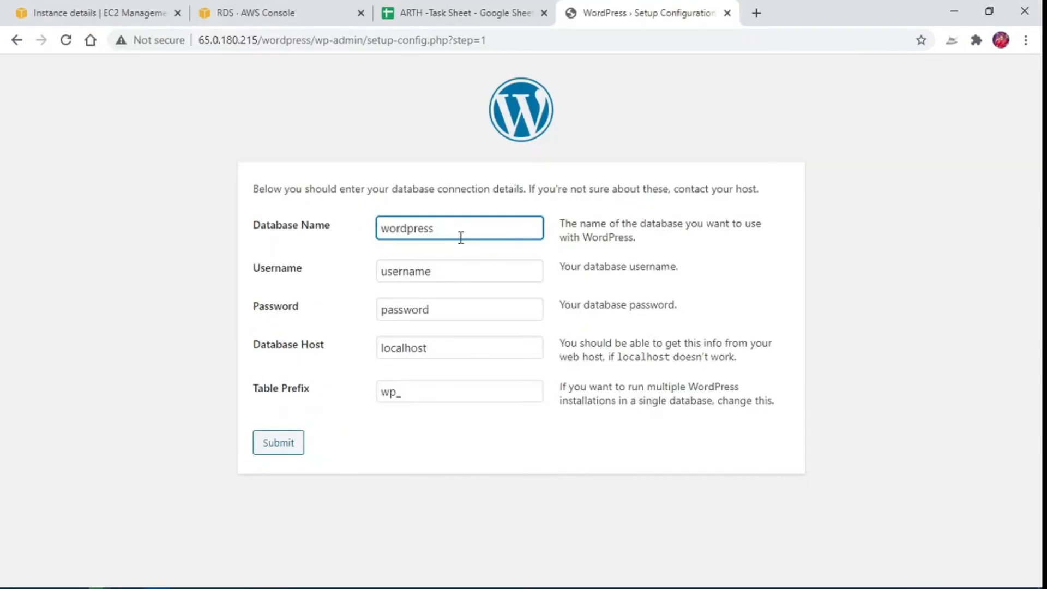
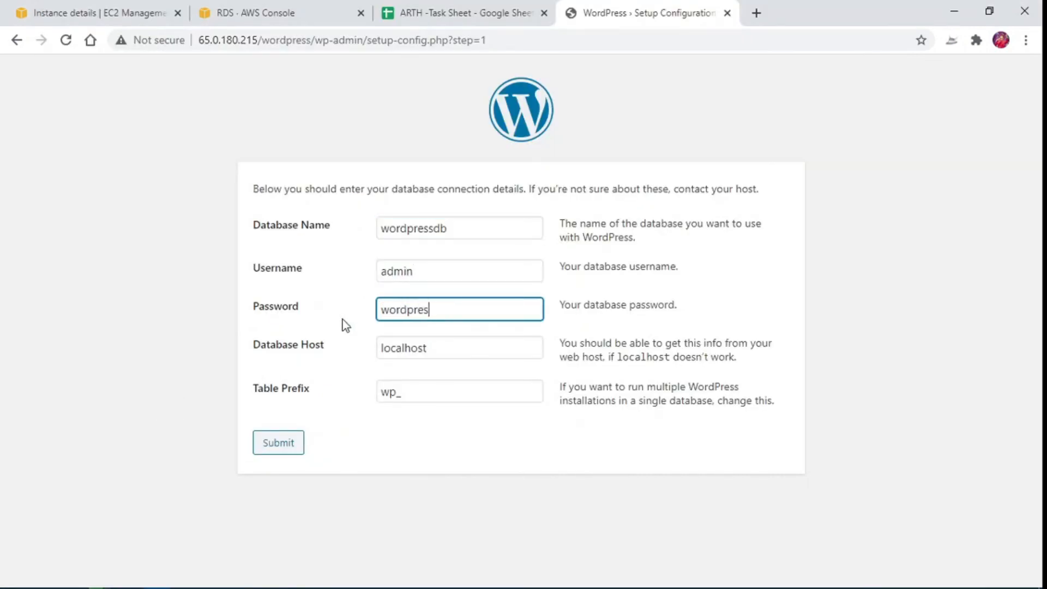
pyautogui.write('connection url')
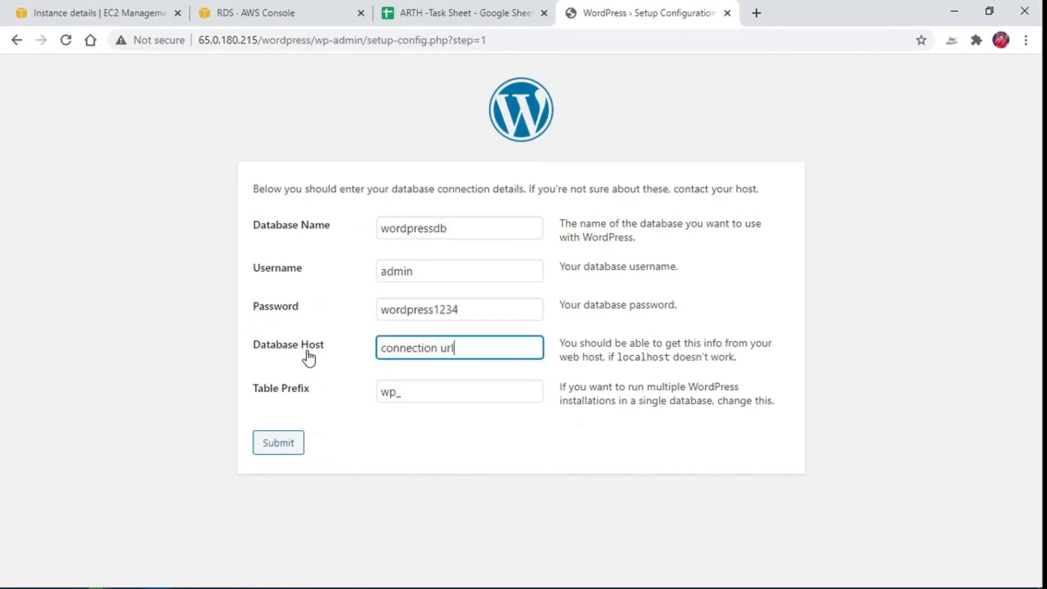
pyautogui.click(278, 443)
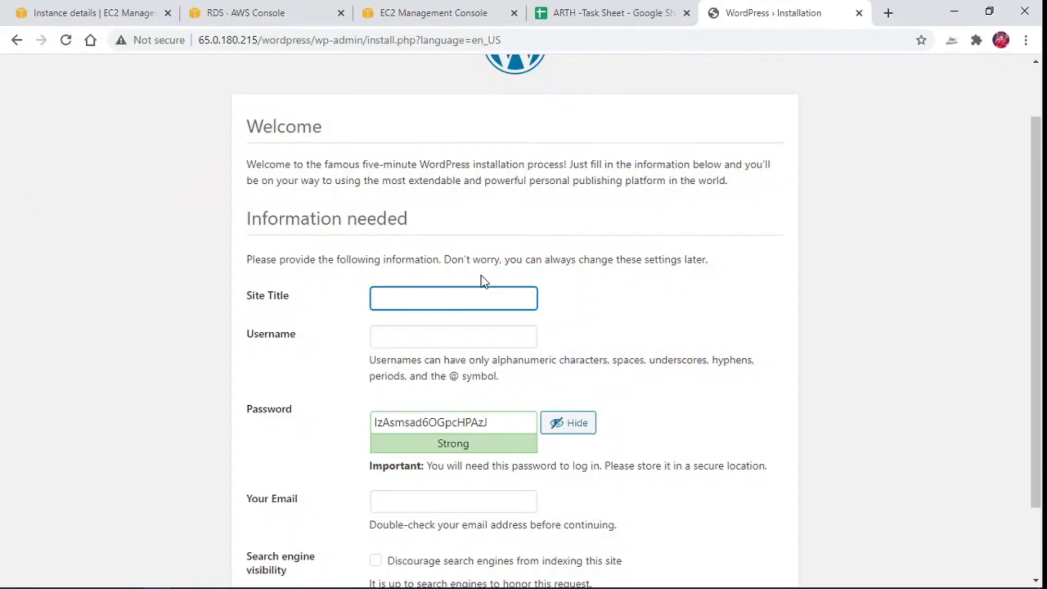
# - Install WordPress with site title 'musichub' and an Admin user, then reach the login page
pyautogui.write('musichub')
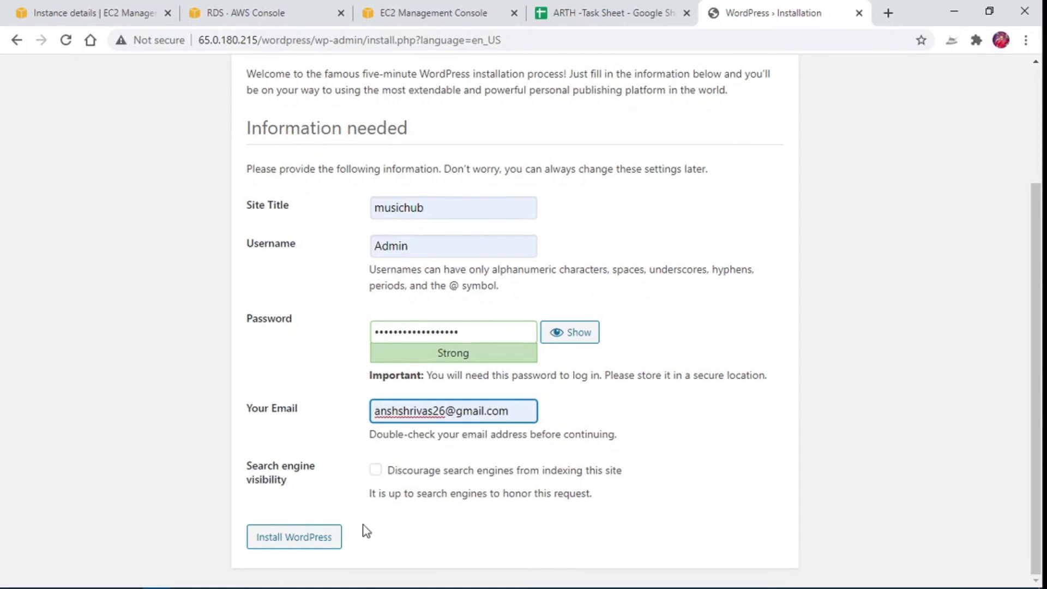
pyautogui.click(294, 536)
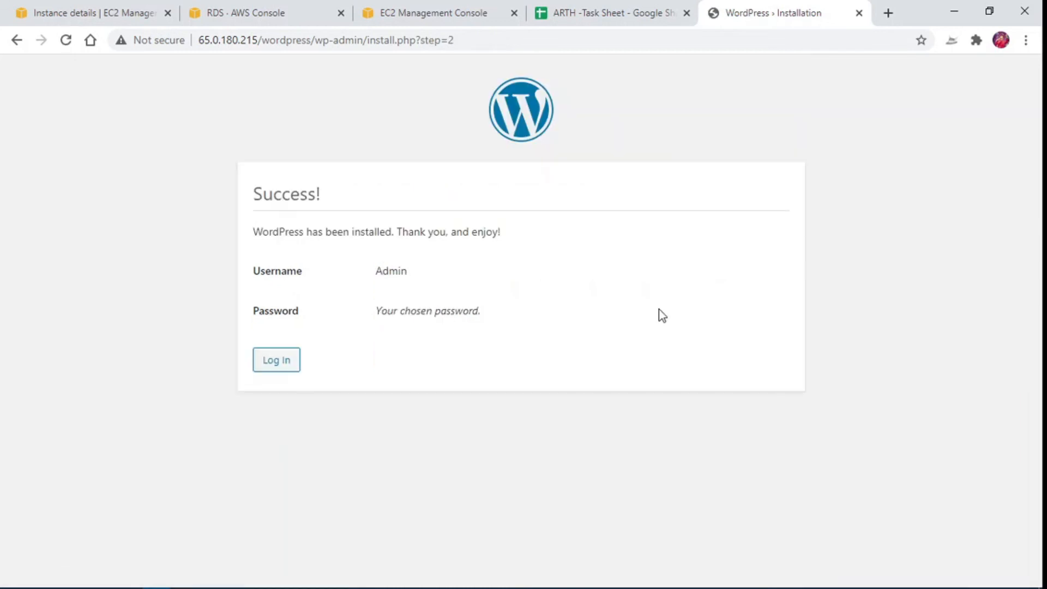
pyautogui.click(276, 359)
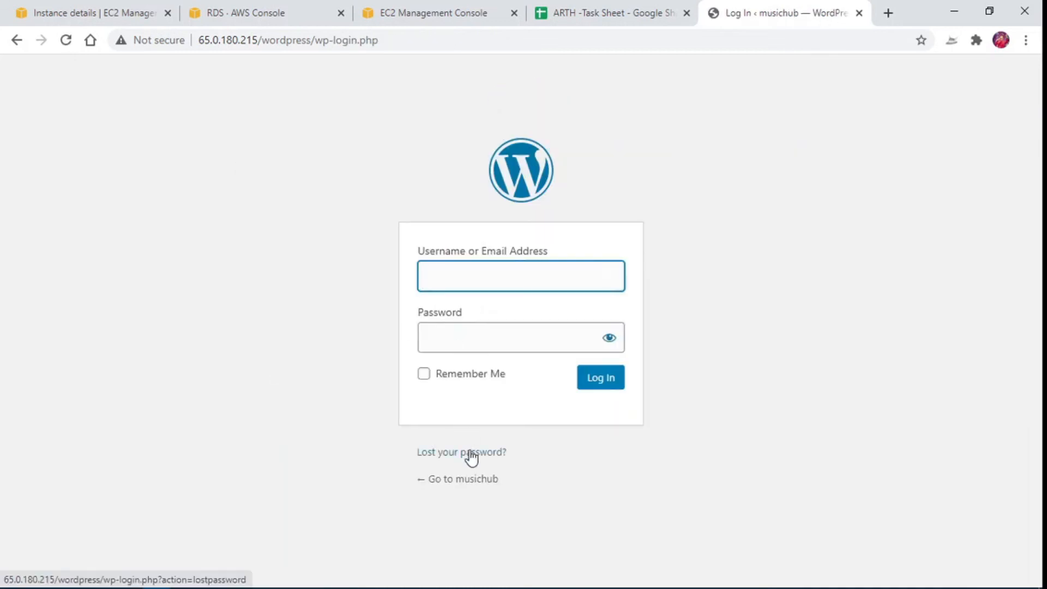